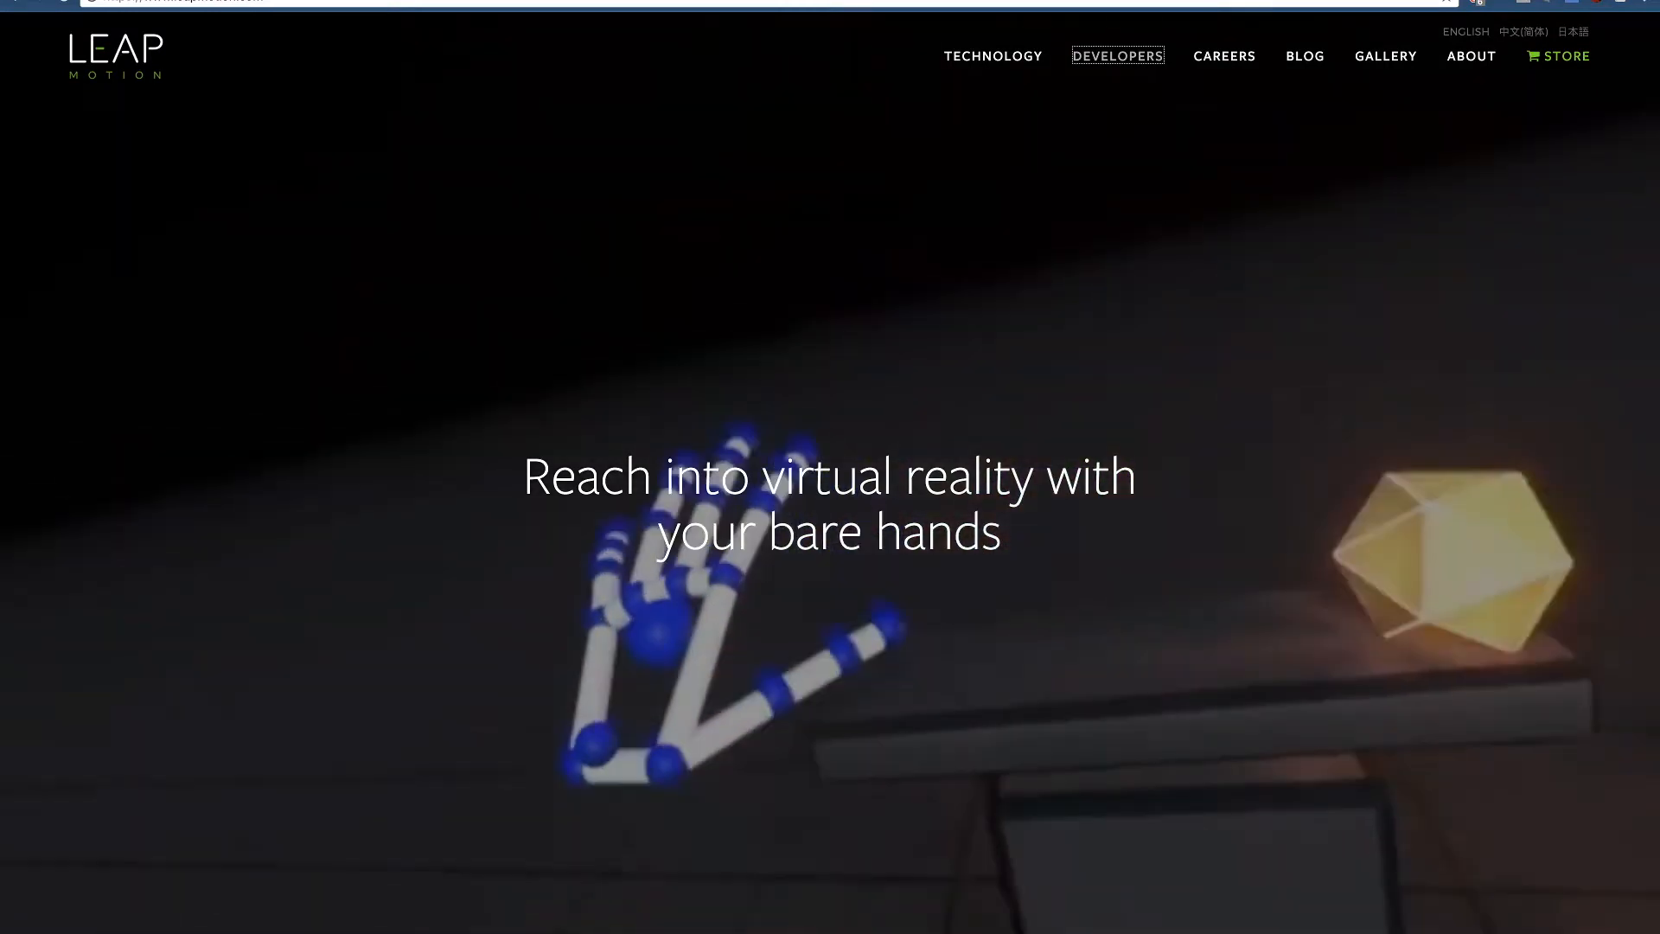
- Go to the DEVELOPERS section to reach the 'Get Started with Our SDK' page
left_click(1117, 55)
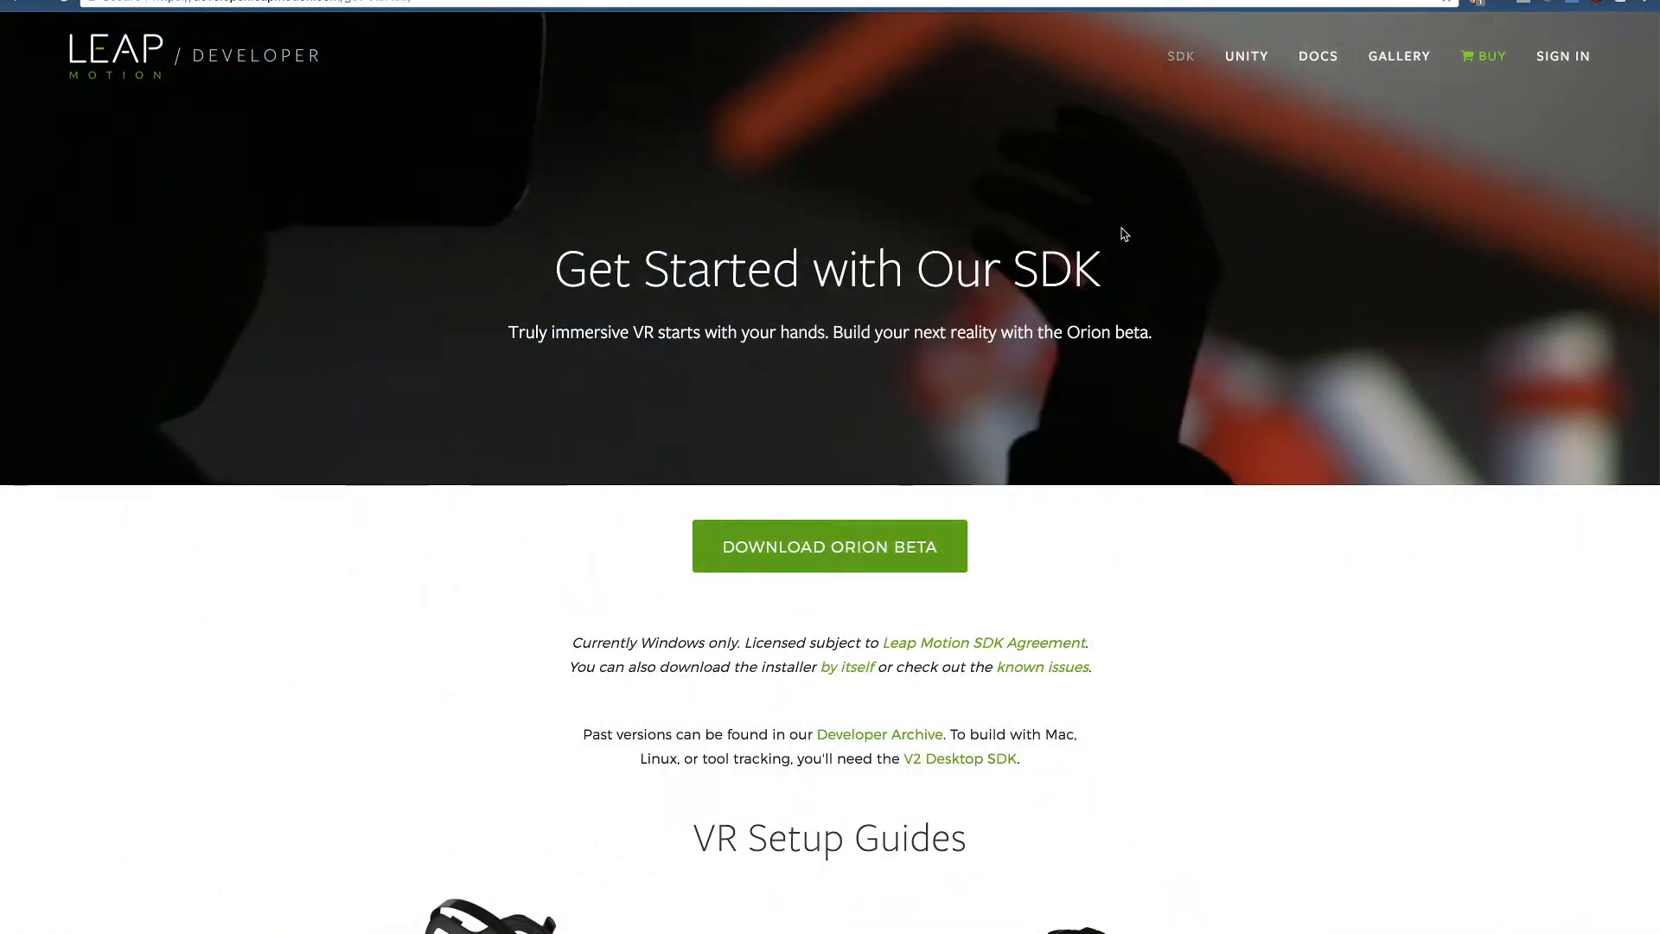
mouse_move(1093, 266)
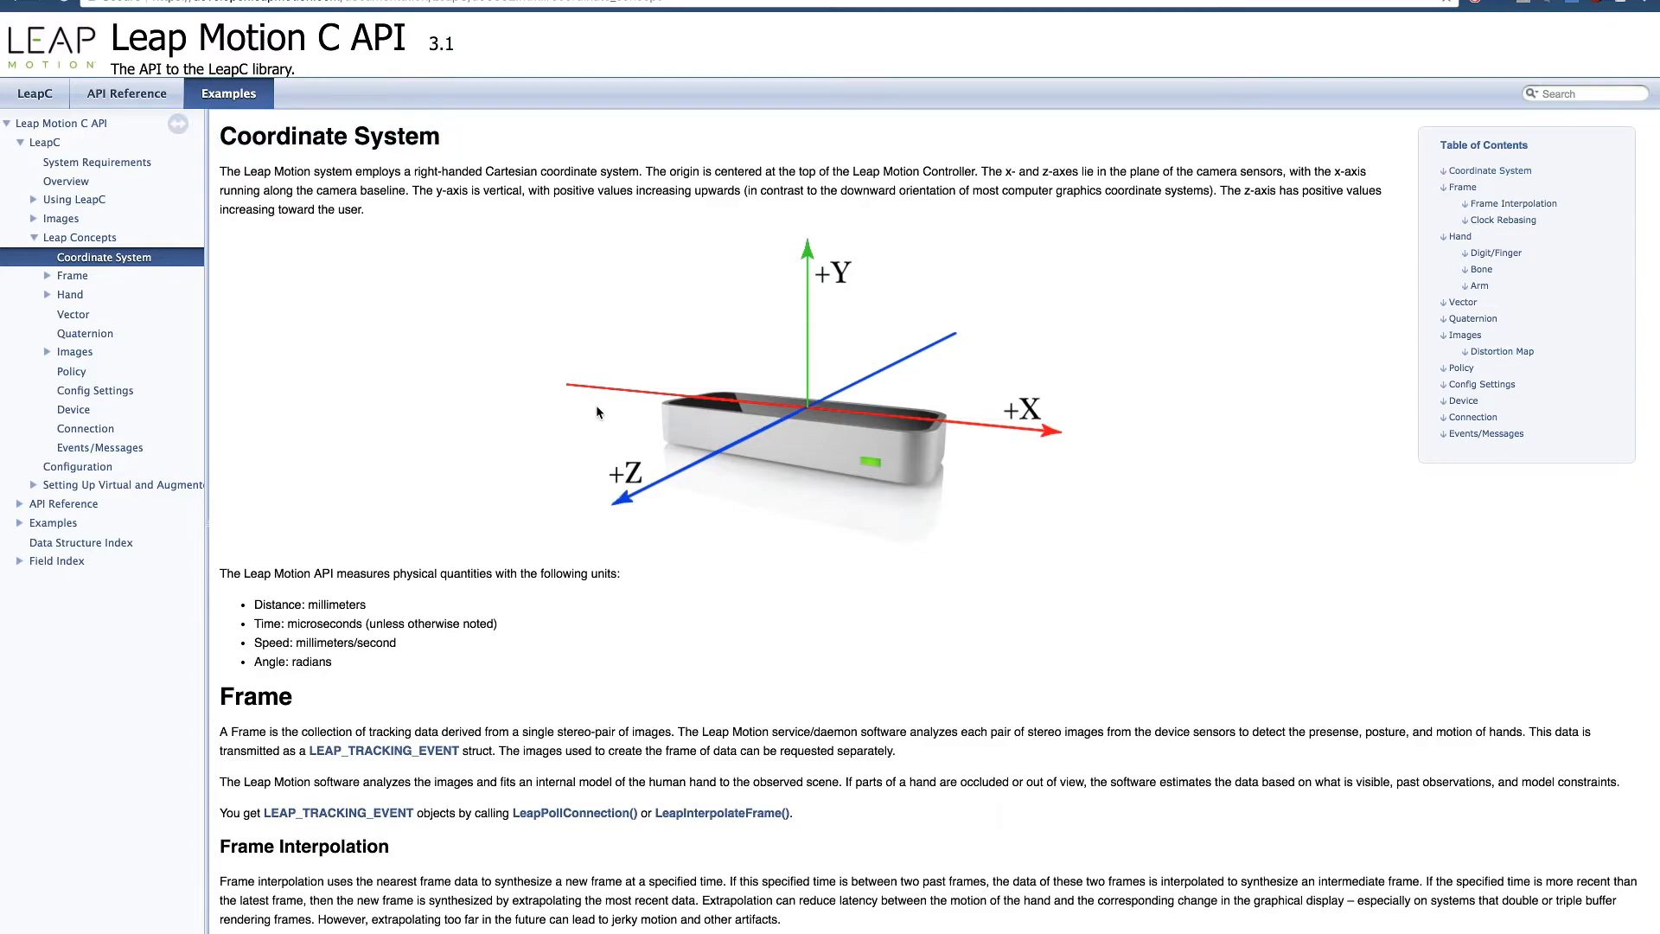
mouse_move(728, 550)
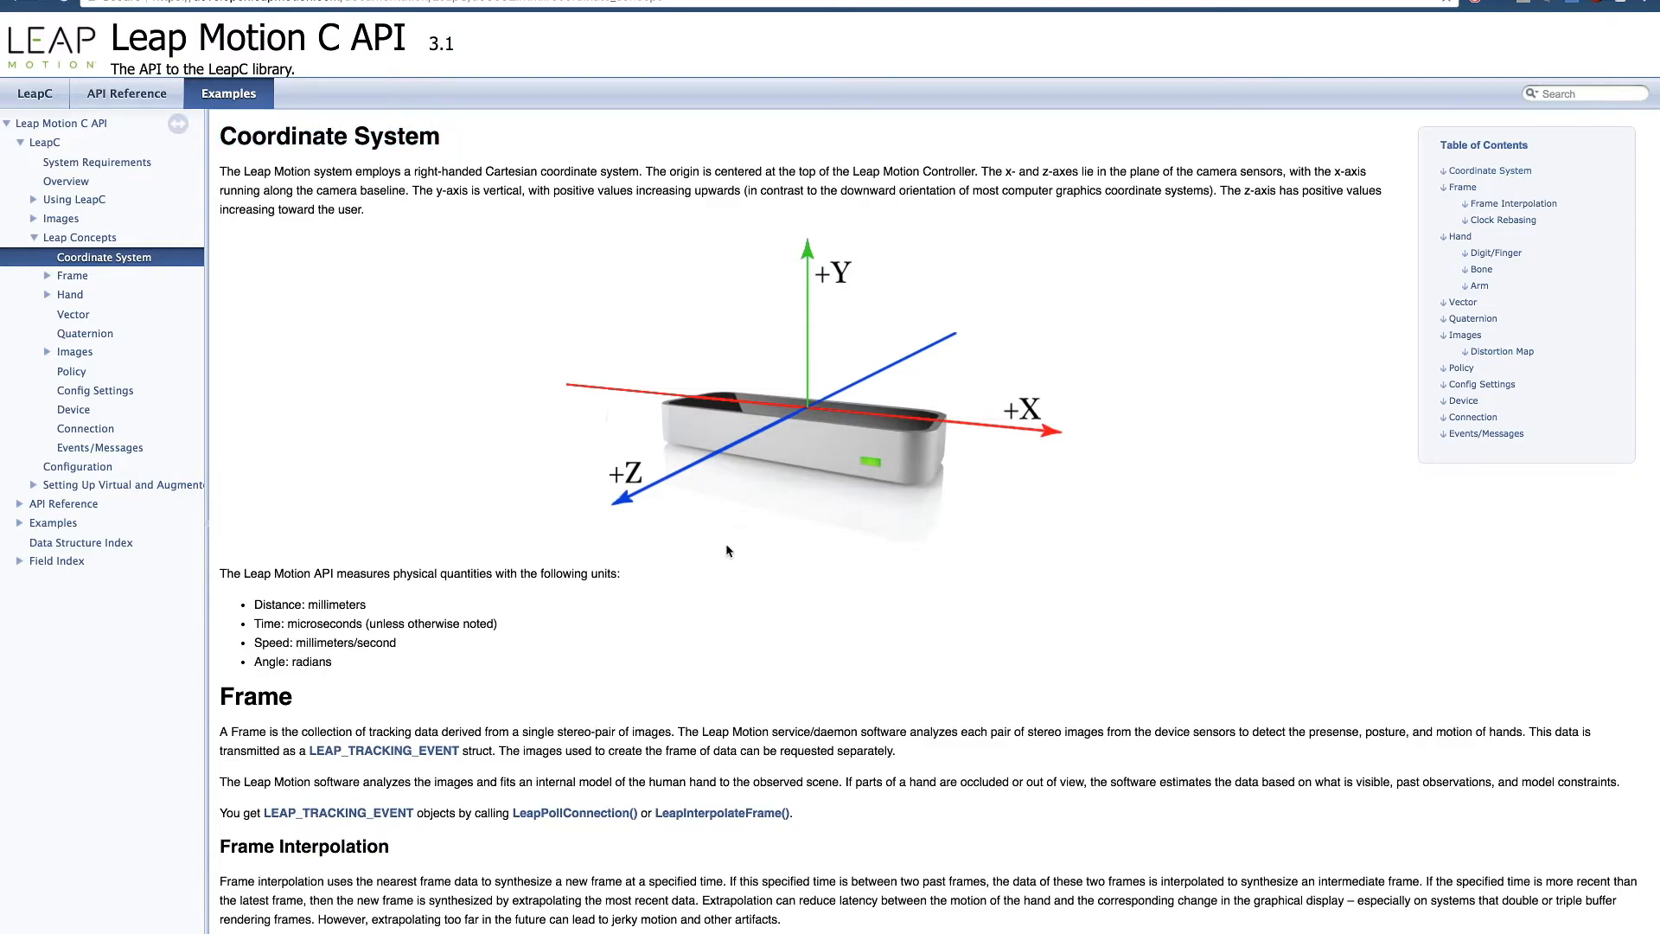
- Scroll through the Leap Concepts sections on the coordinate system, Hand, Digit/Finger and Bone
scroll("down", 3)
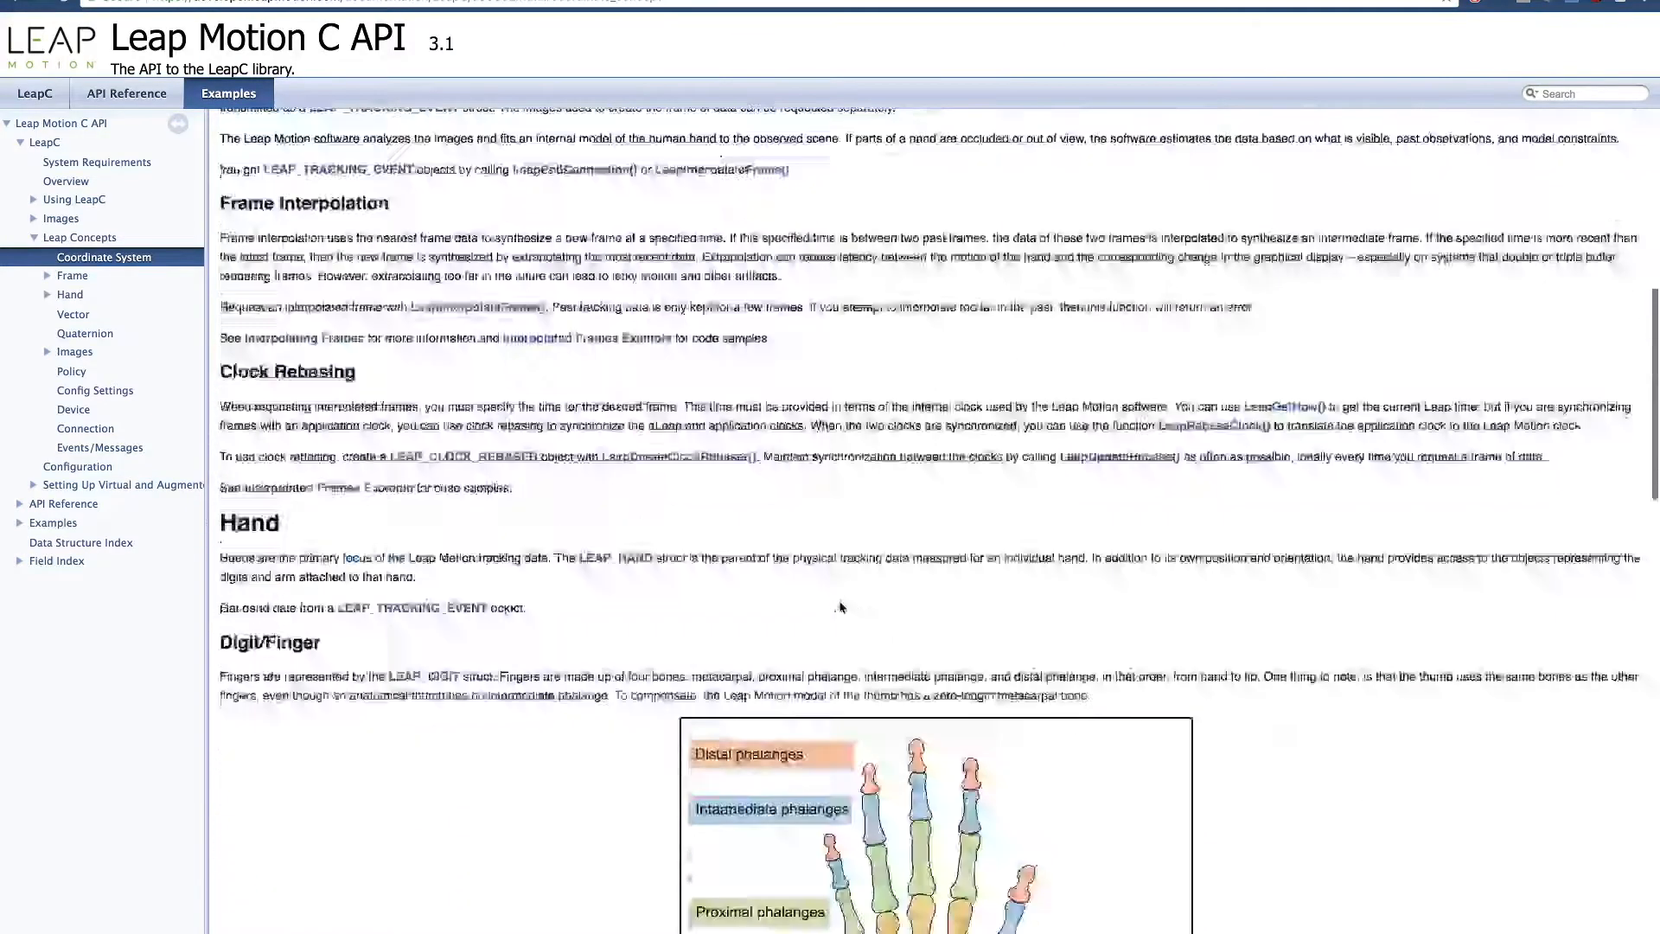
scroll("down", 3)
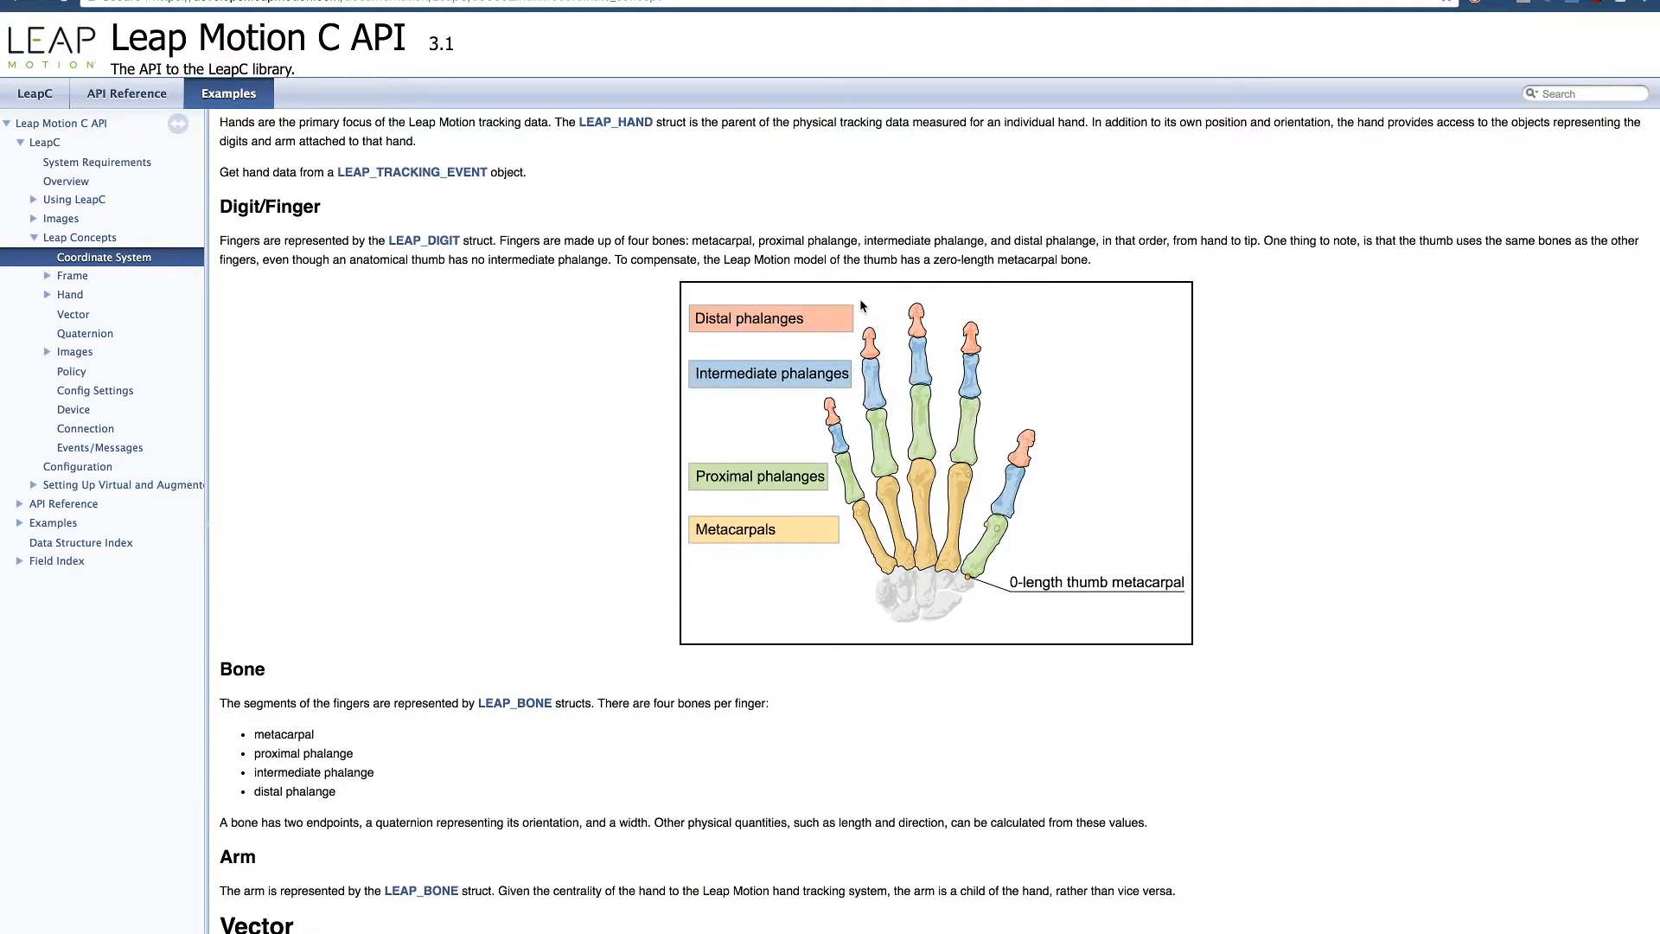
scroll("down", 3)
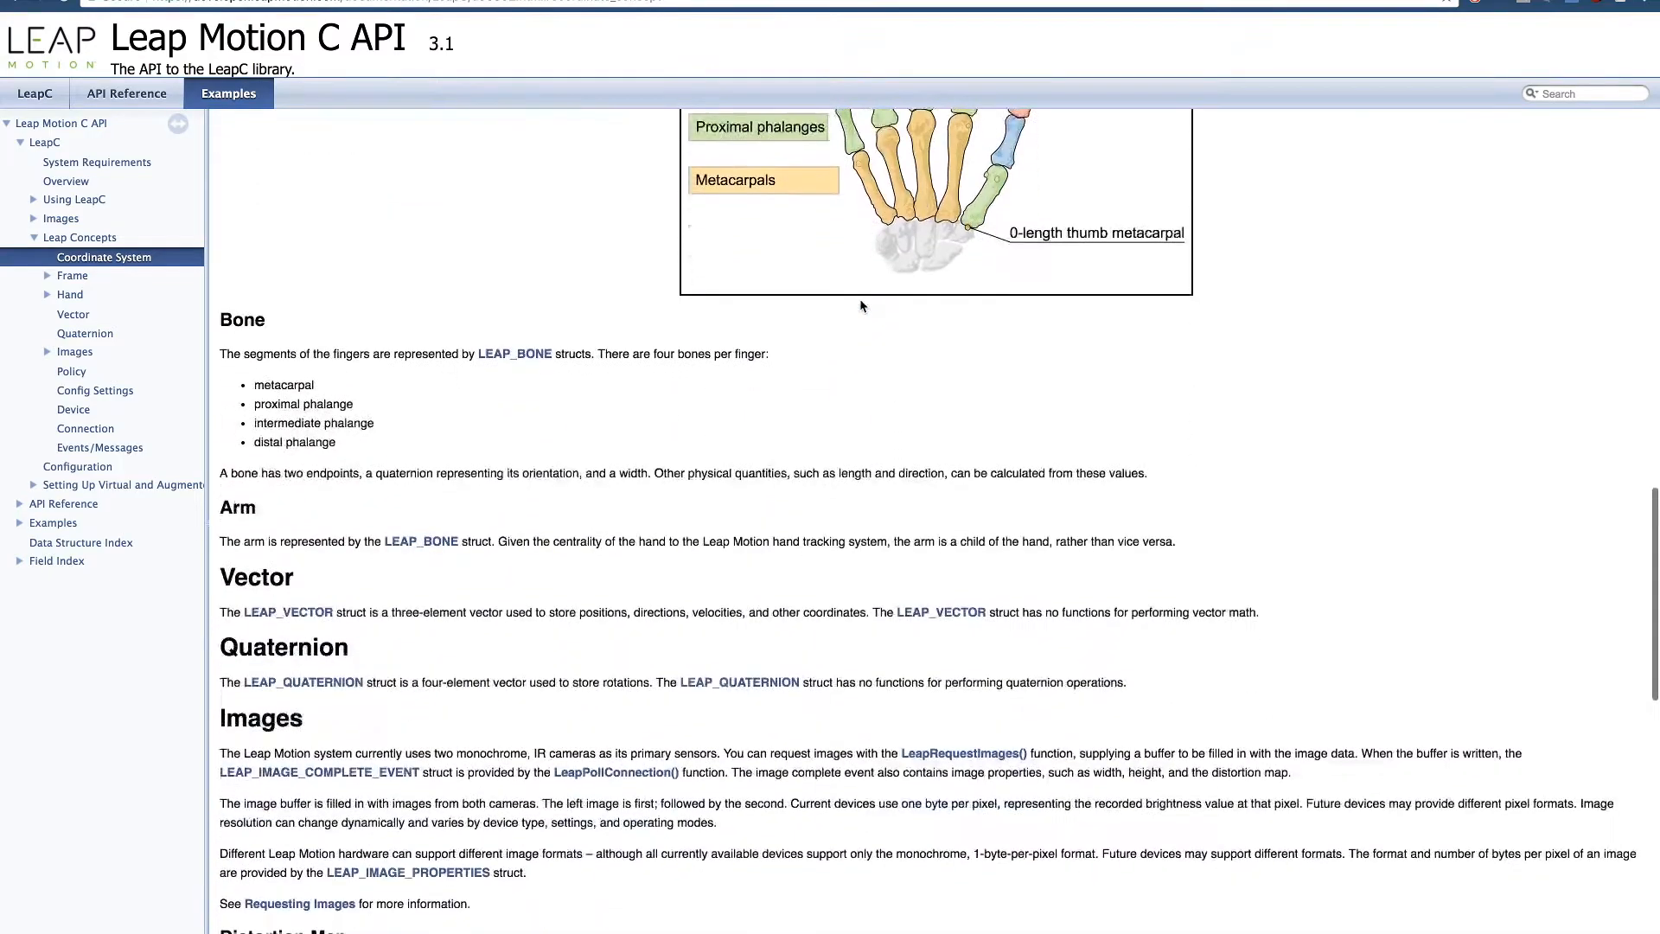
scroll("down", 3)
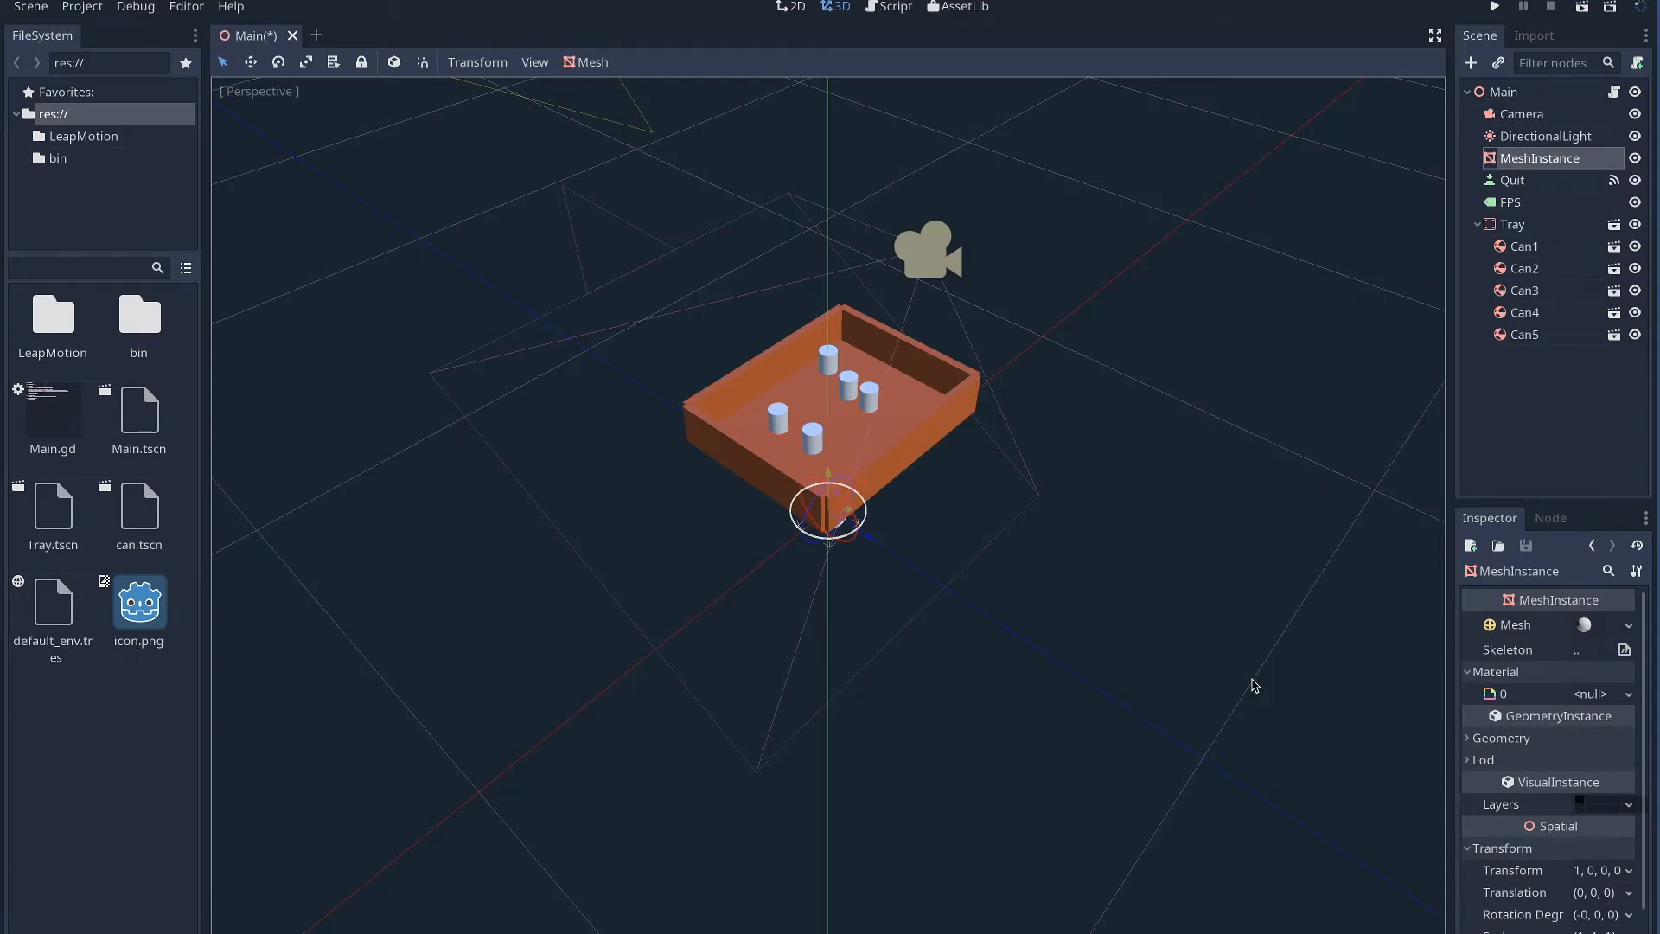
mouse_move(1092, 531)
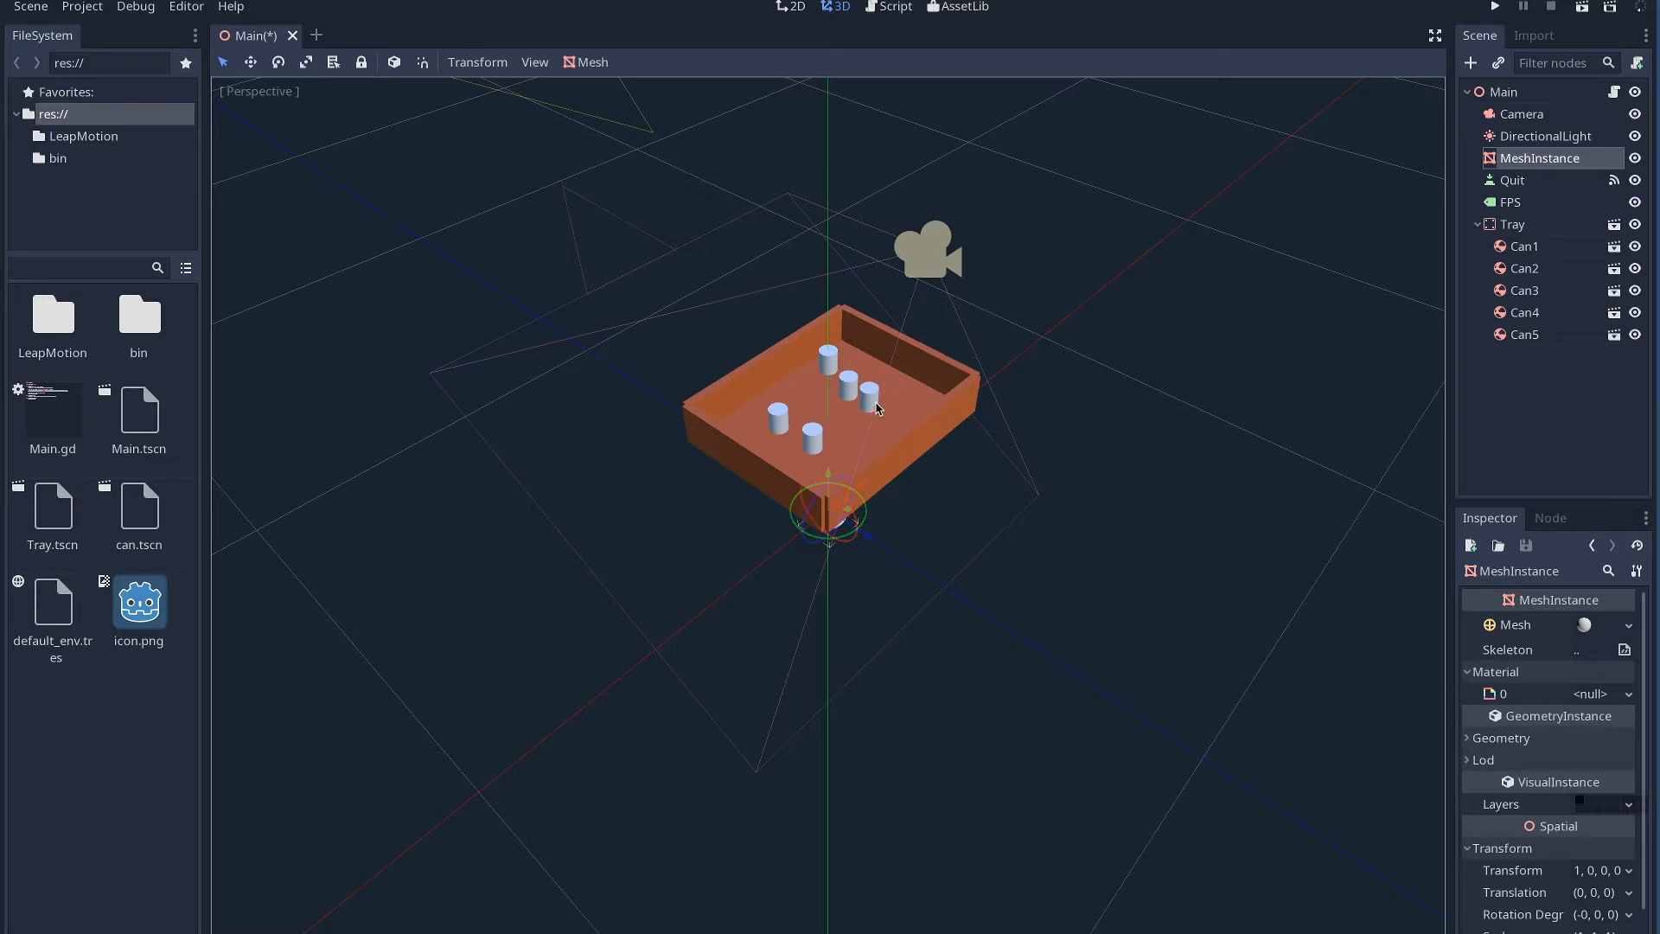
mouse_move(897, 309)
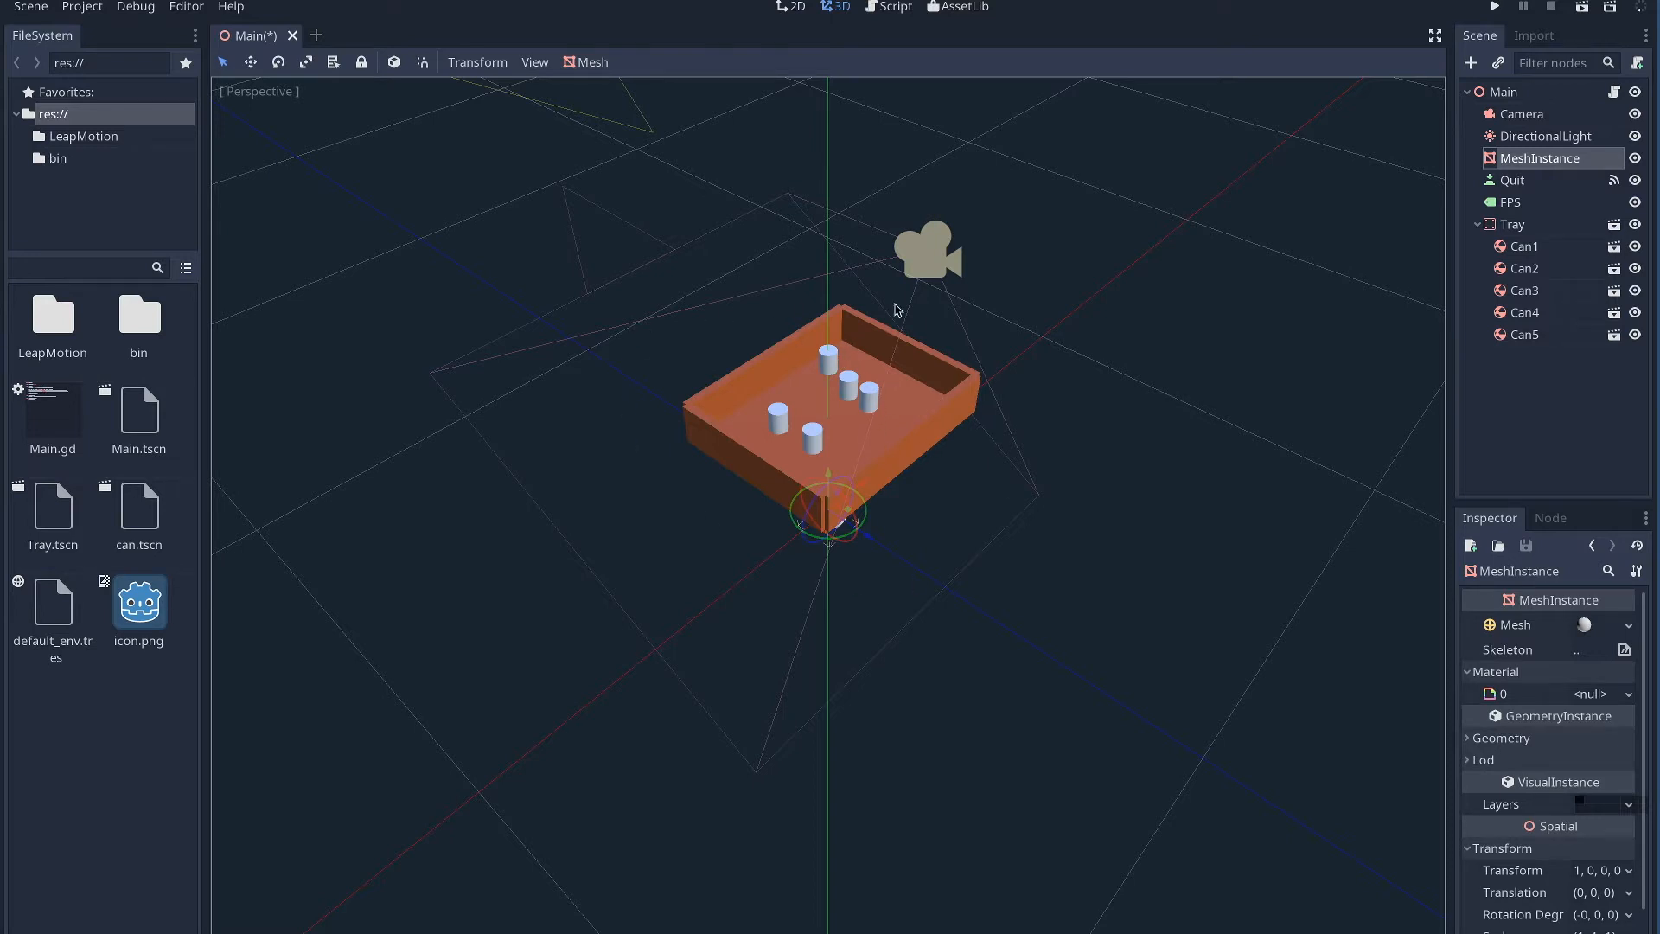
mouse_move(899, 309)
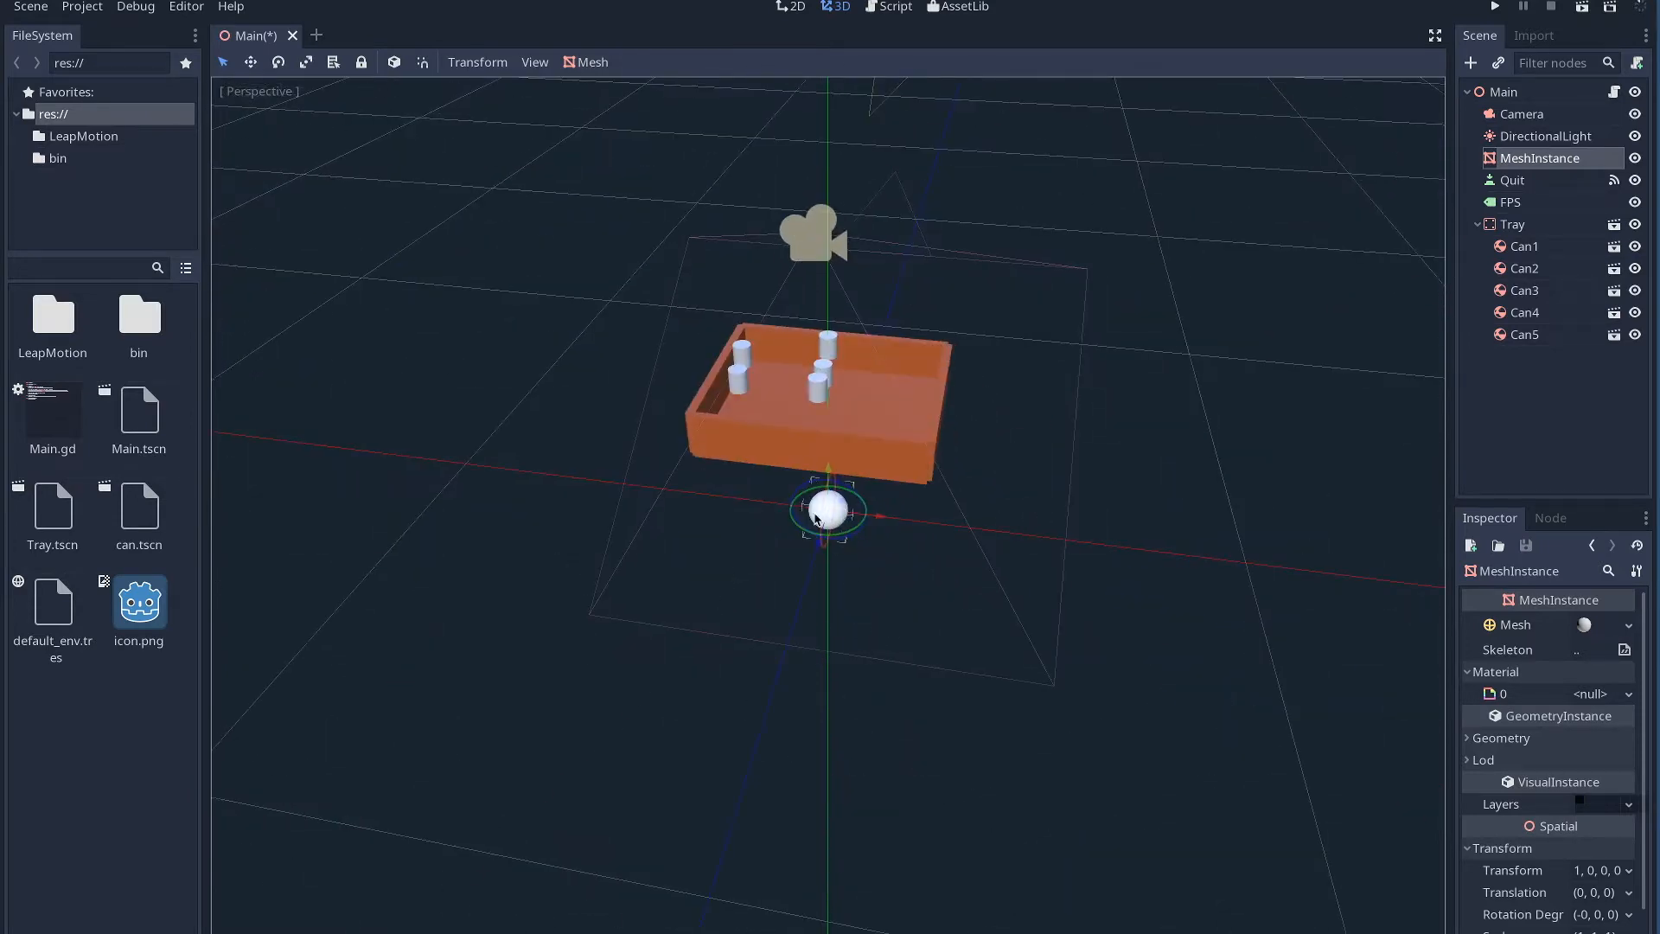
mouse_move(1108, 468)
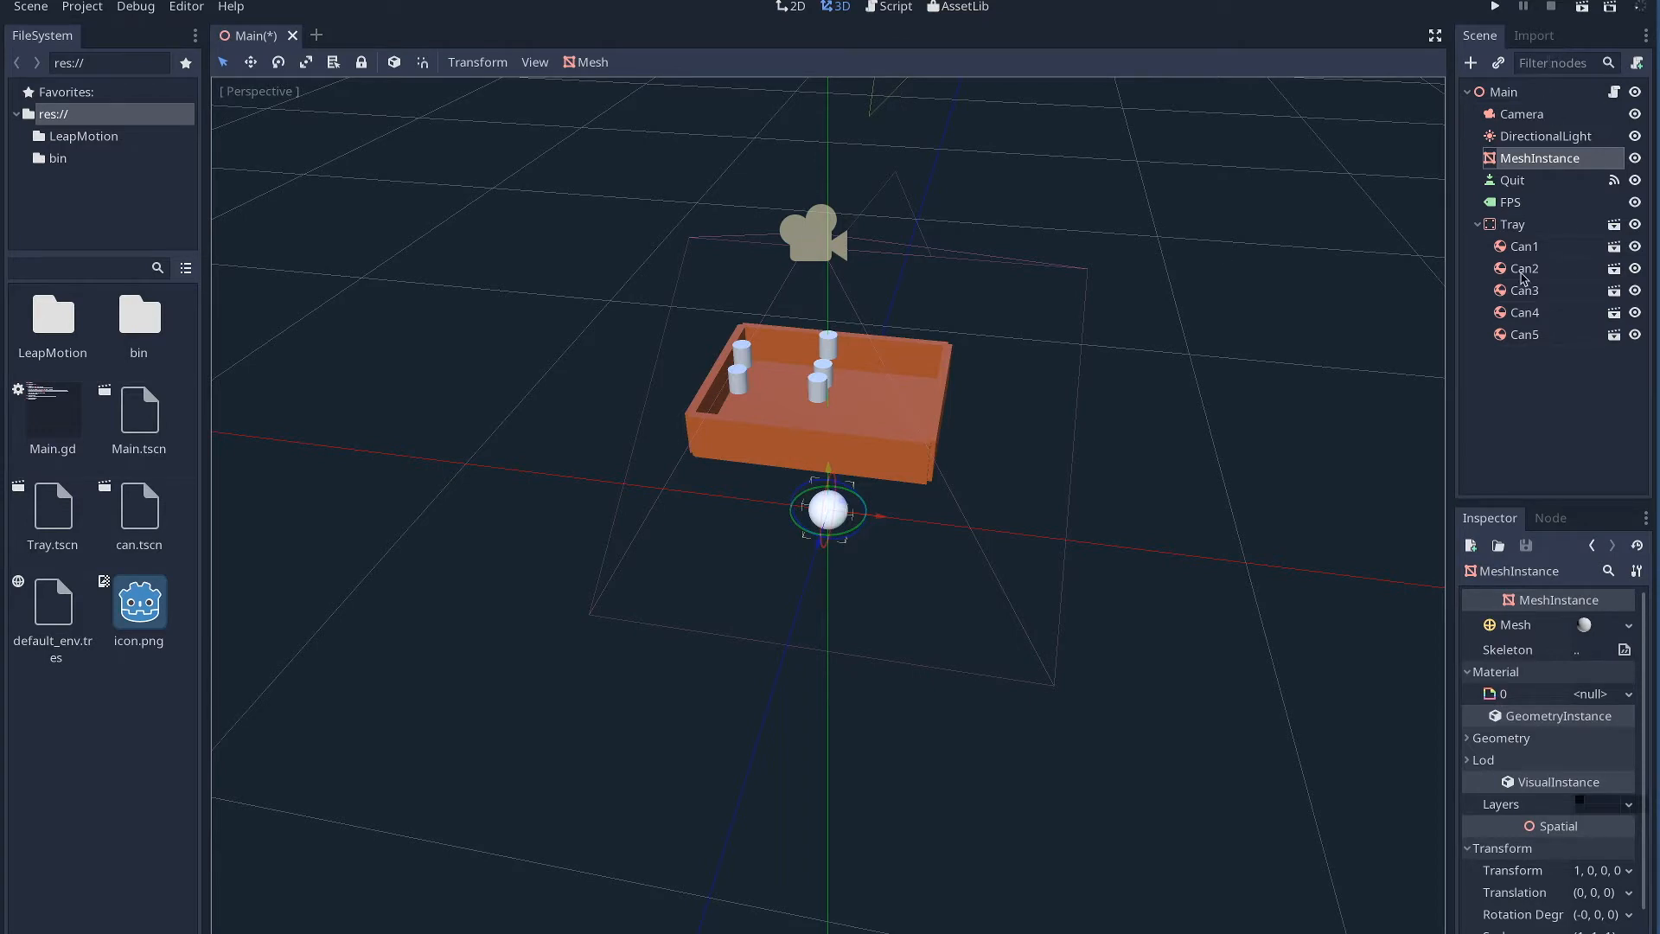
- Switch from the Main 3D scene to the workspace showing the Main.gd script
left_click(894, 7)
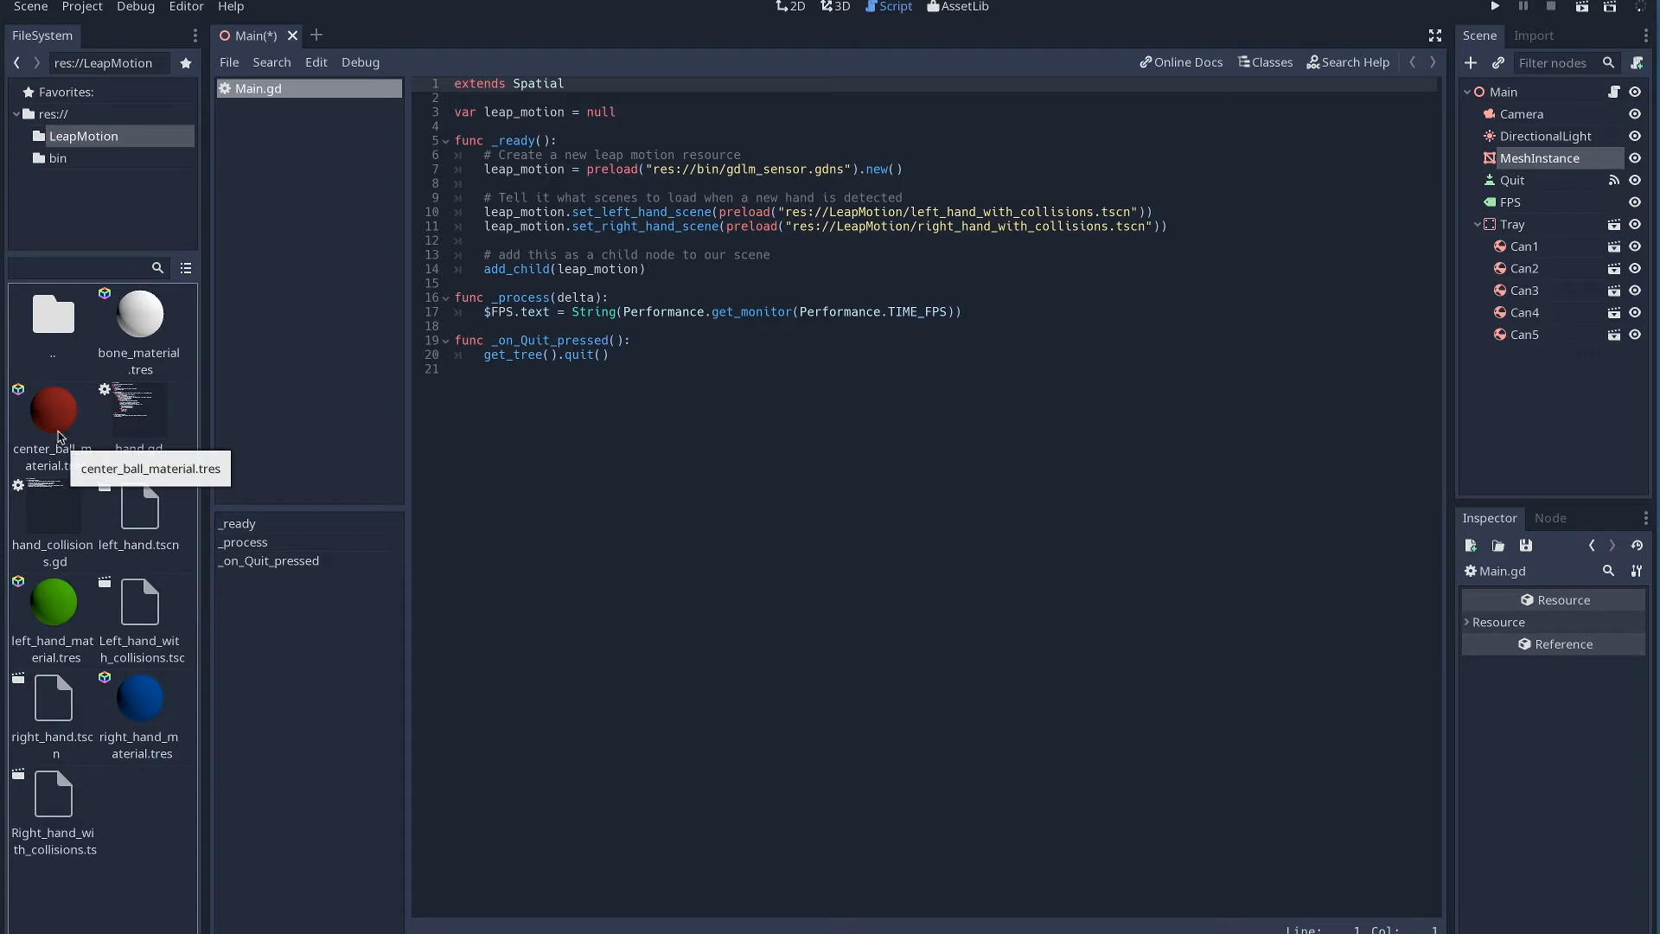
- Open the left_hand scene from the LeapMotion folder for editing
double_click(138, 503)
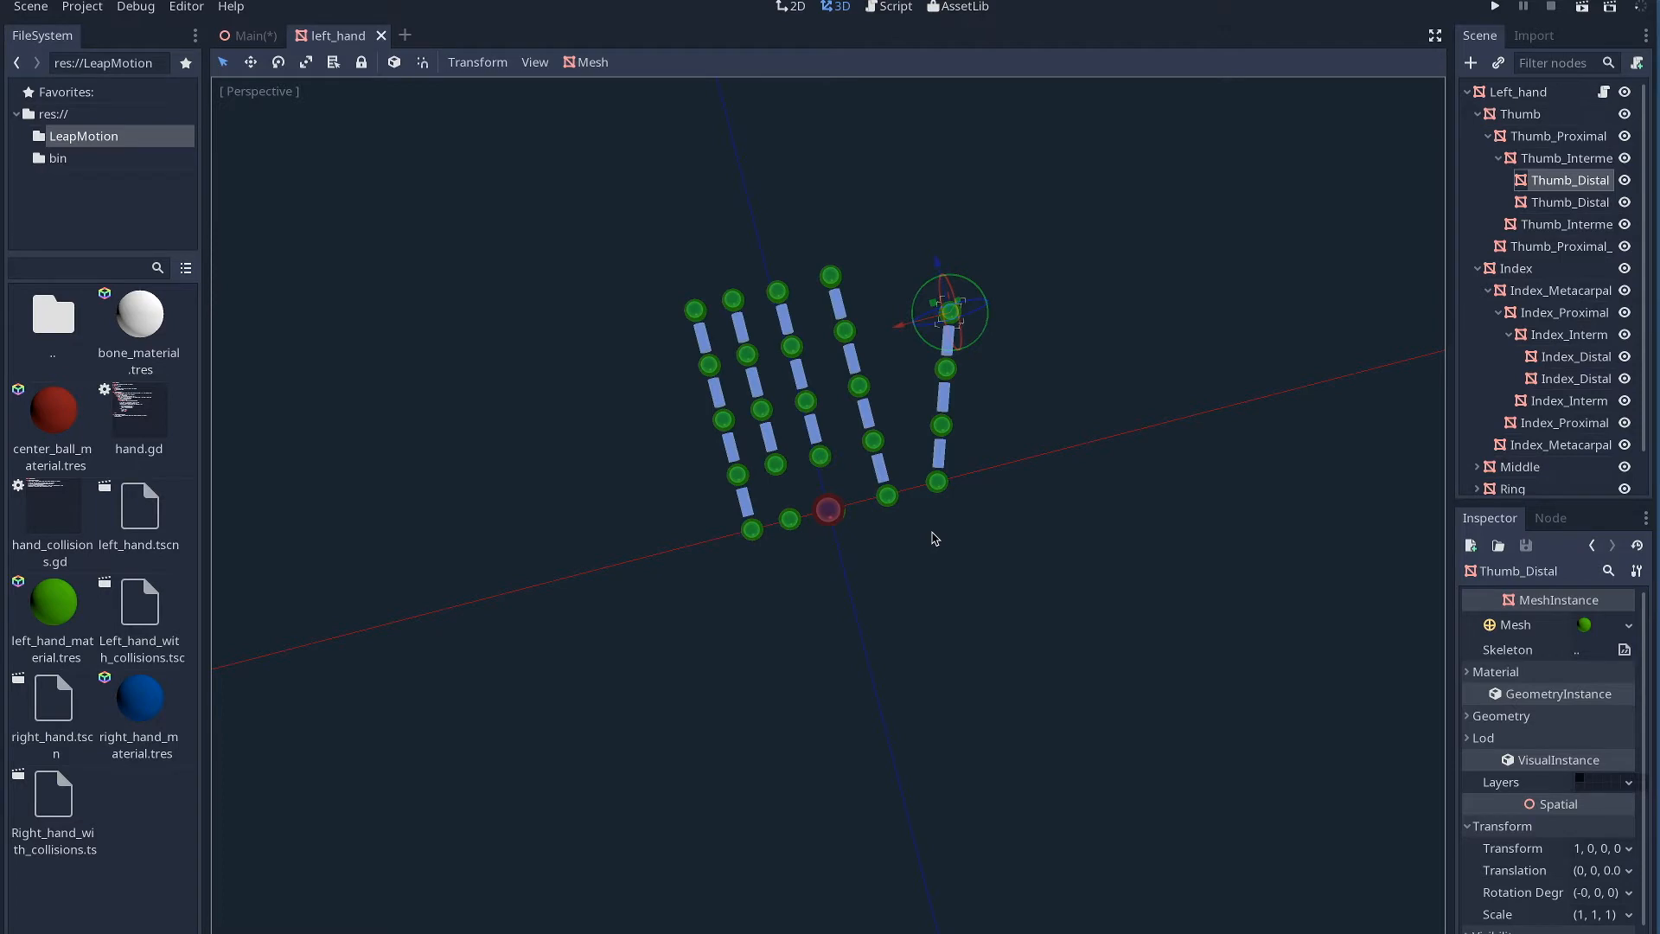
mouse_move(1293, 102)
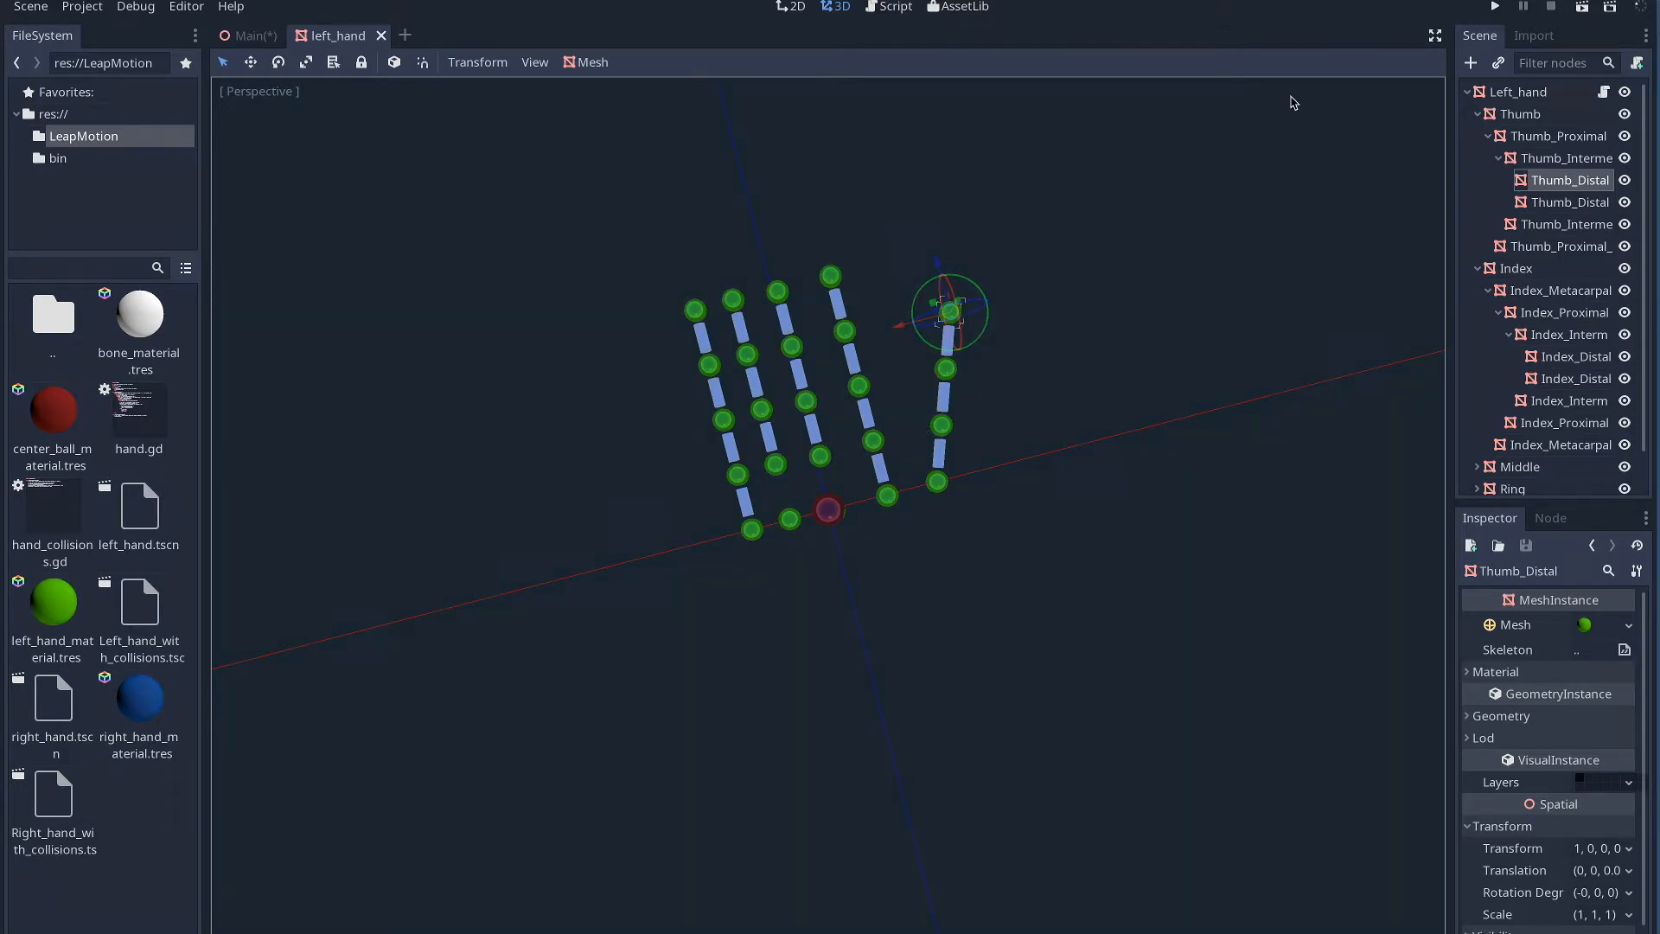
left_click(1518, 92)
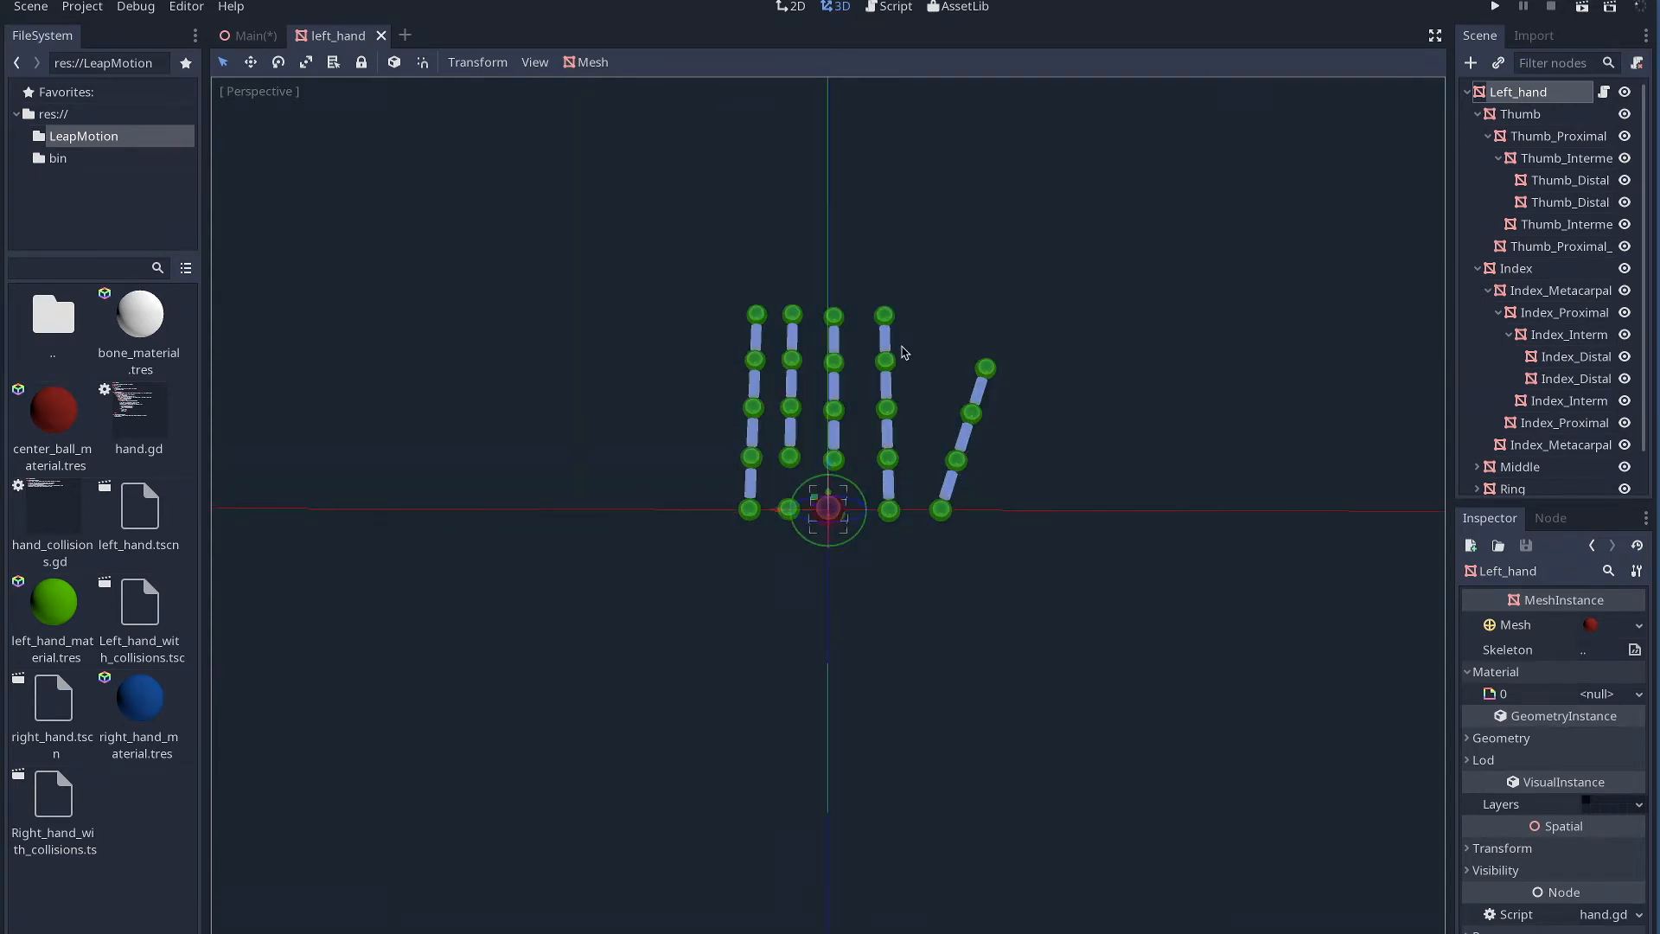
mouse_move(972, 484)
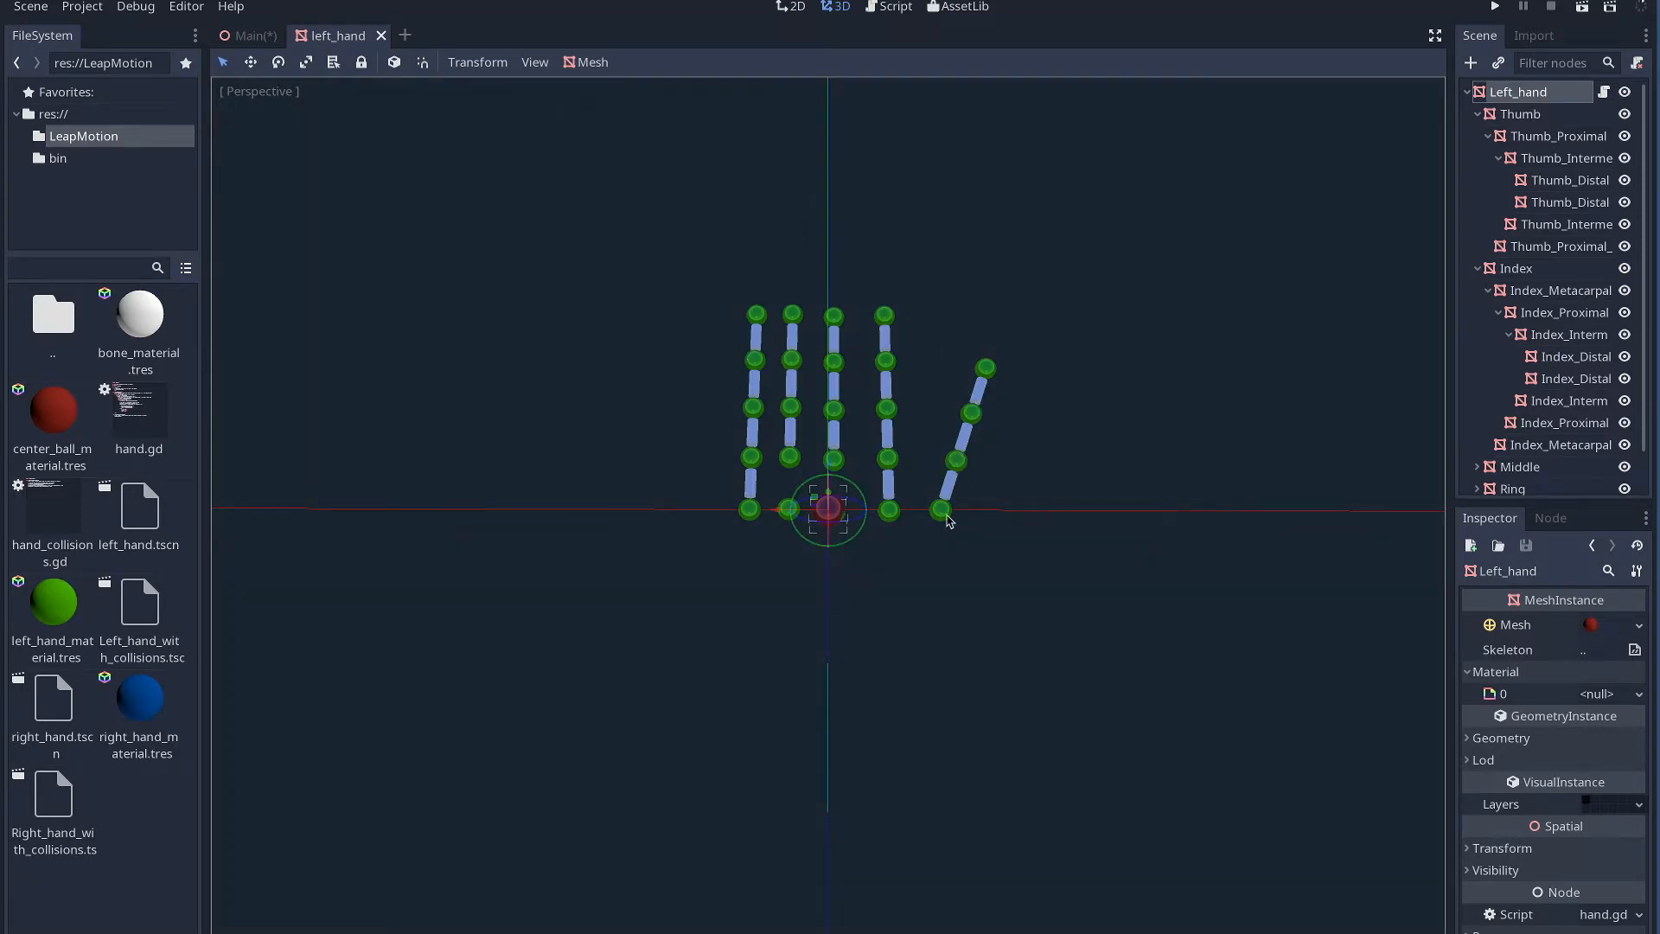
mouse_move(1002, 508)
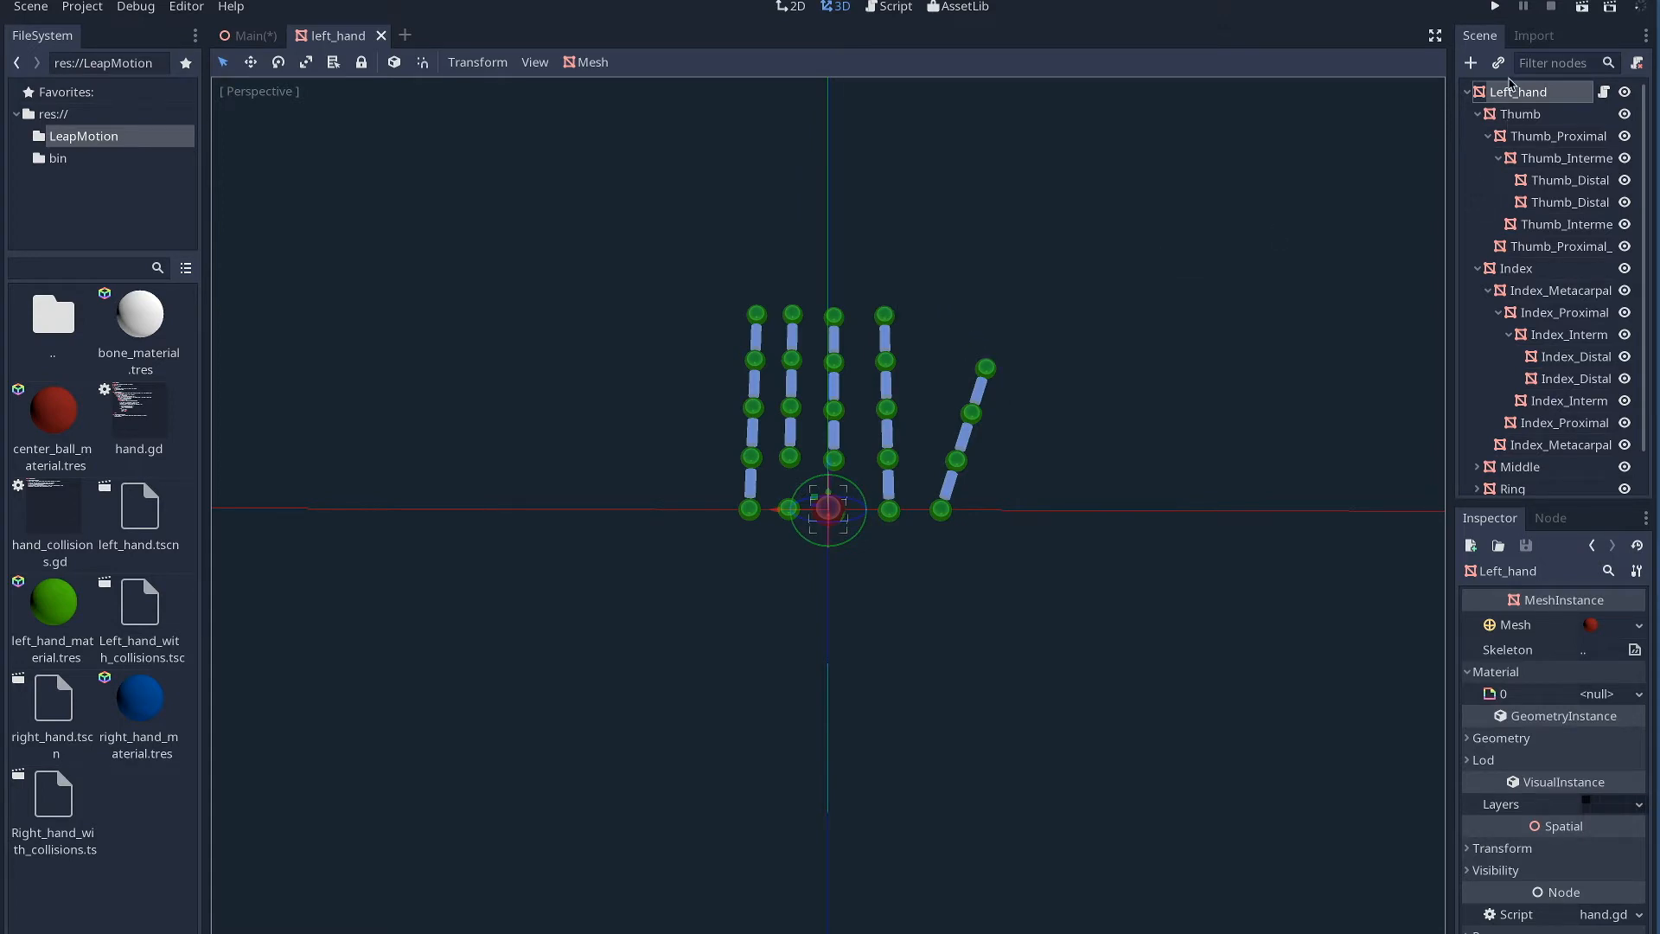
left_click(1525, 114)
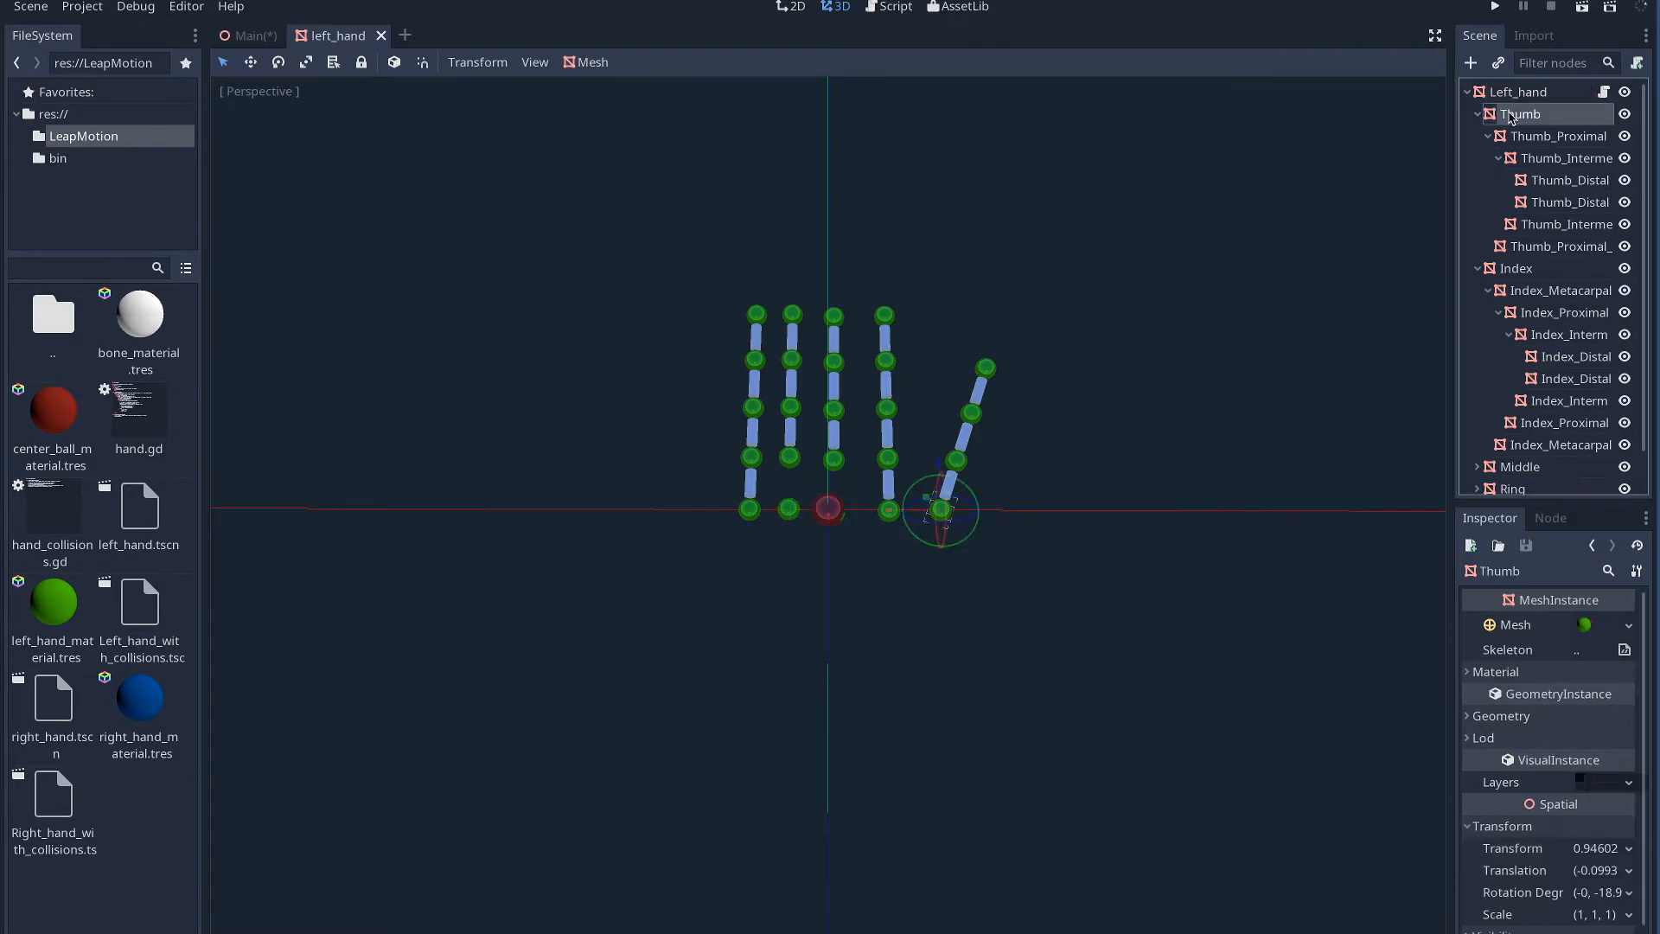
left_click(1515, 268)
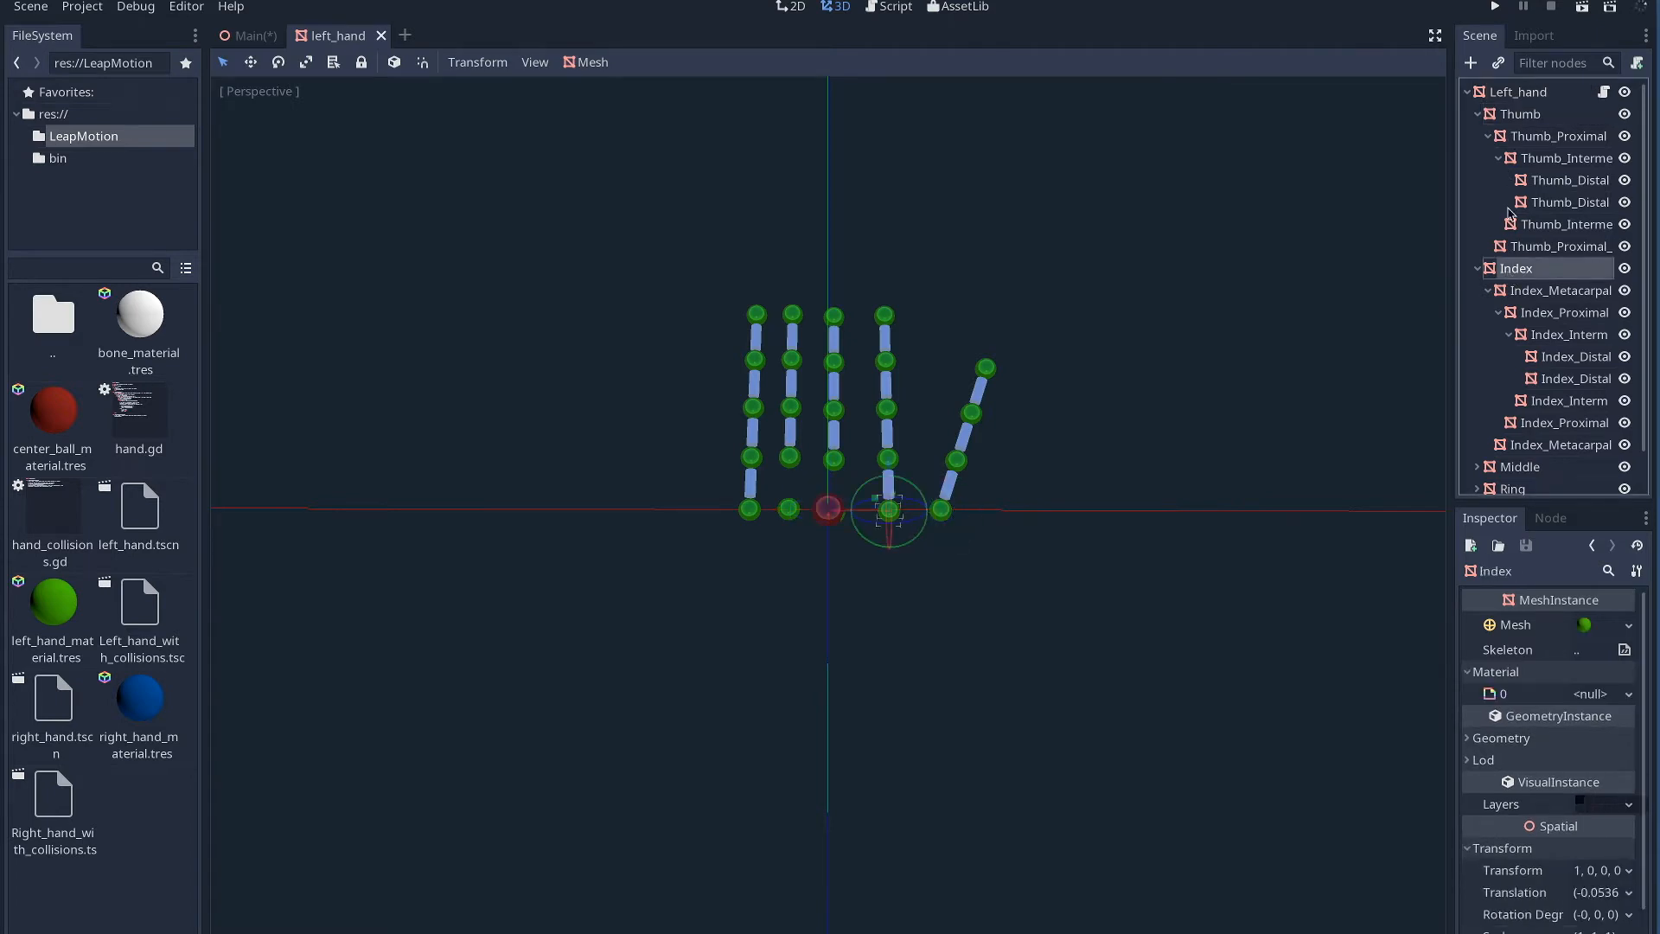
left_click(1522, 114)
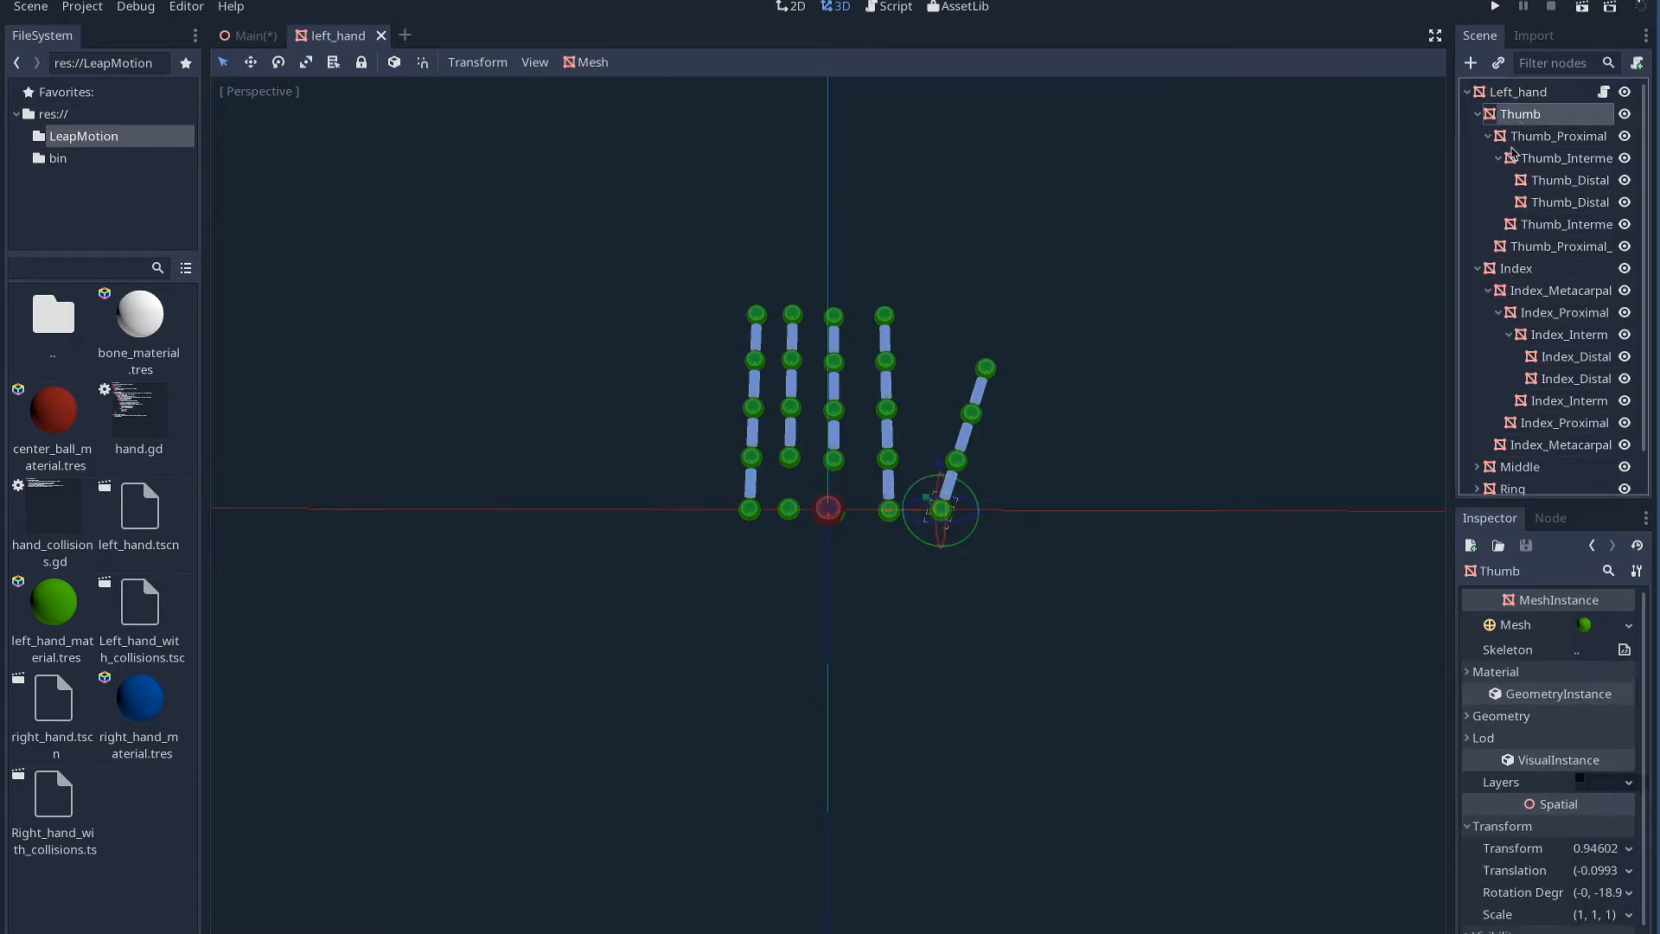
left_click(1565, 158)
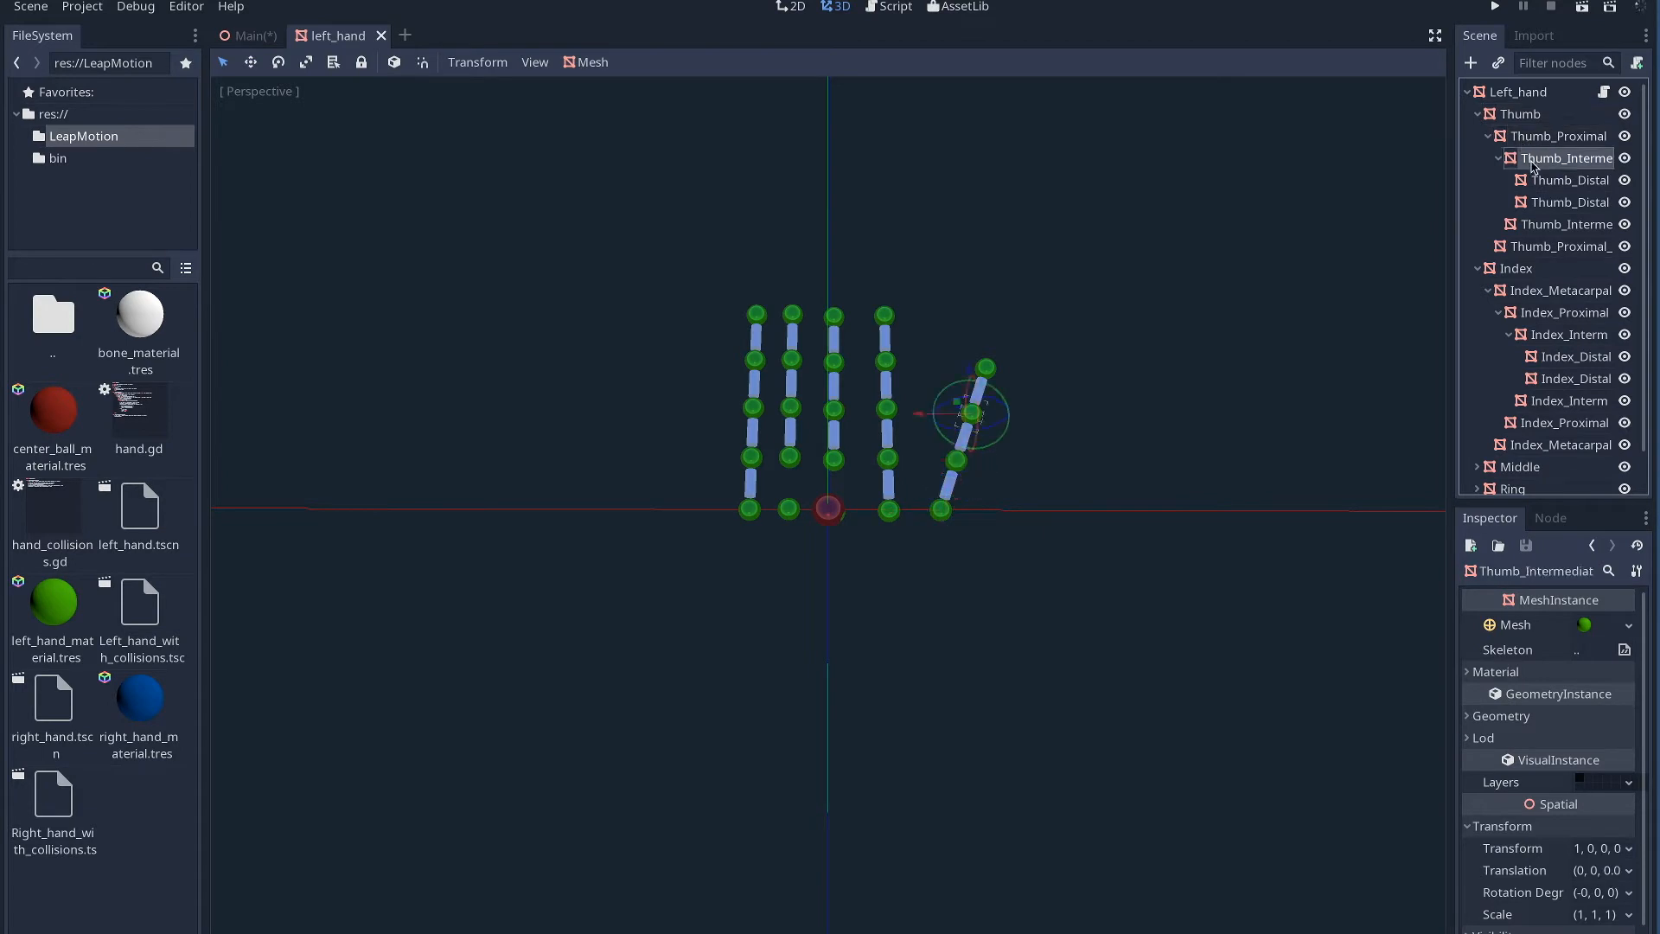
left_click(1570, 202)
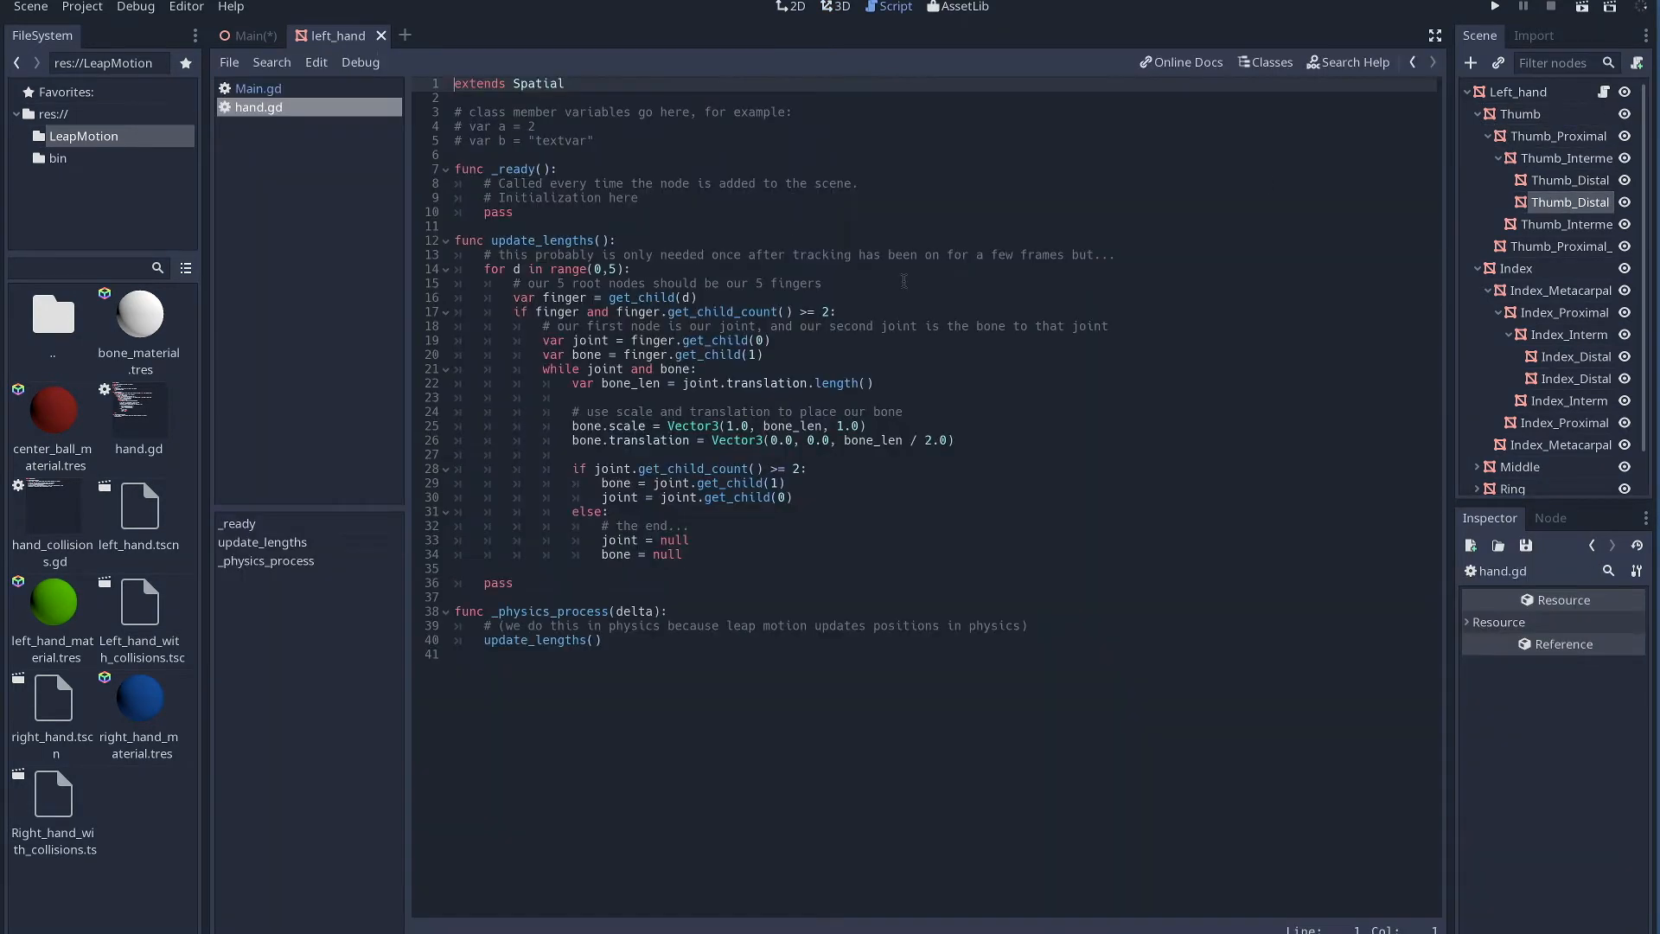
mouse_move(678, 199)
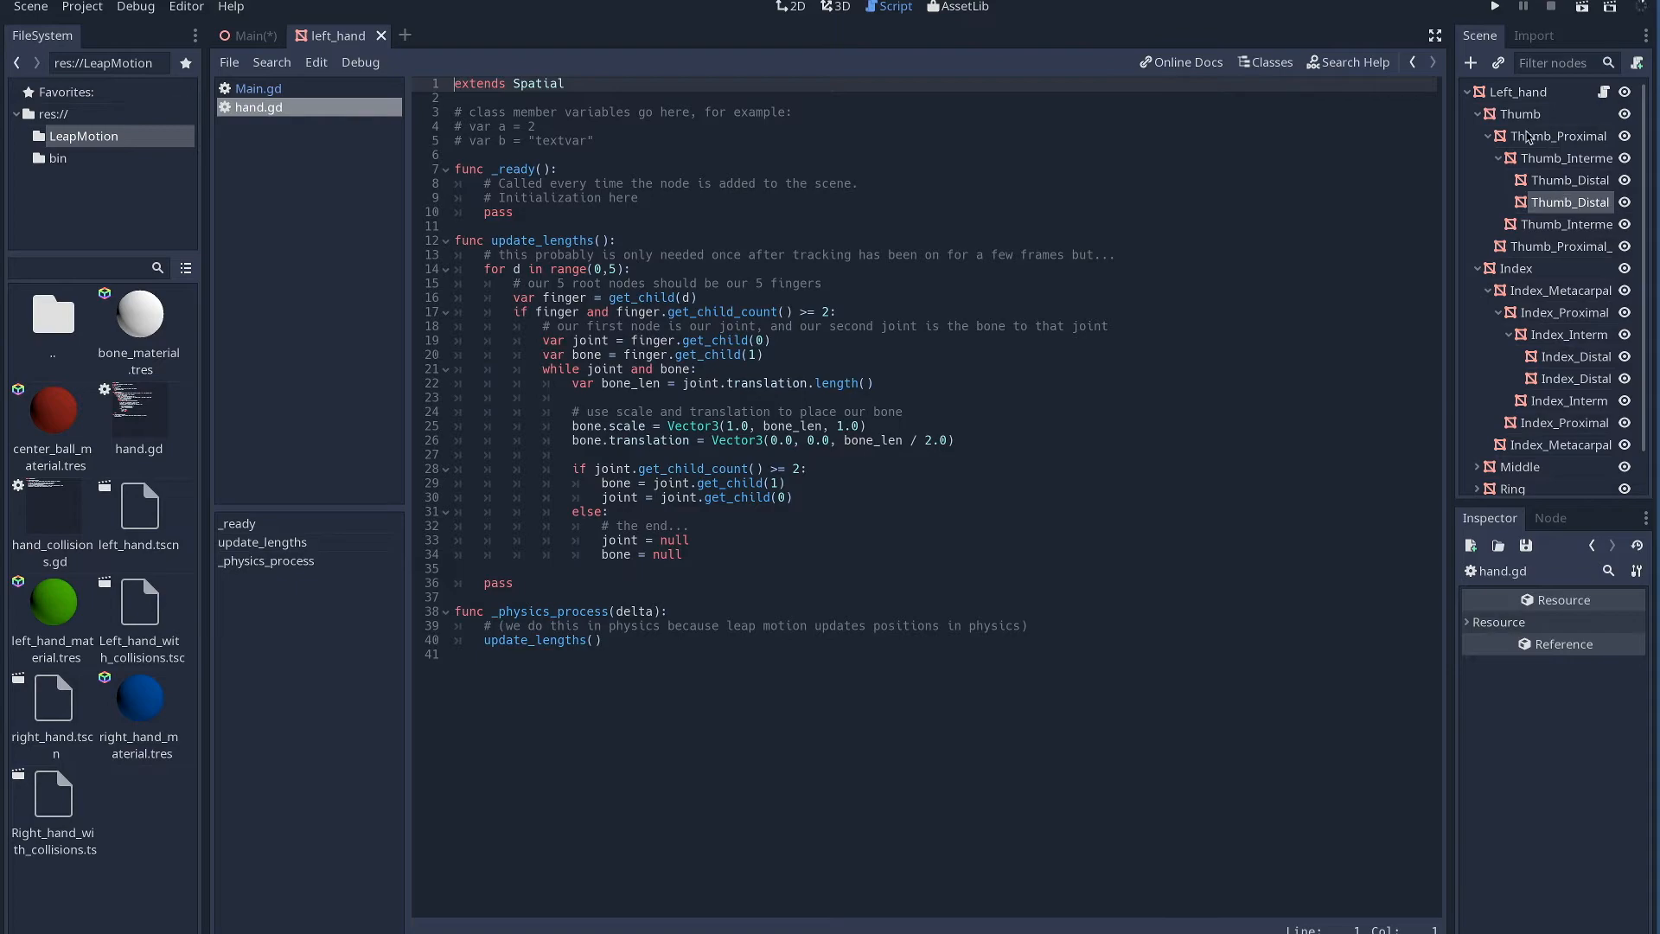
- Run the project to launch the 3D demo level from the hand.gd script view
left_click(1494, 7)
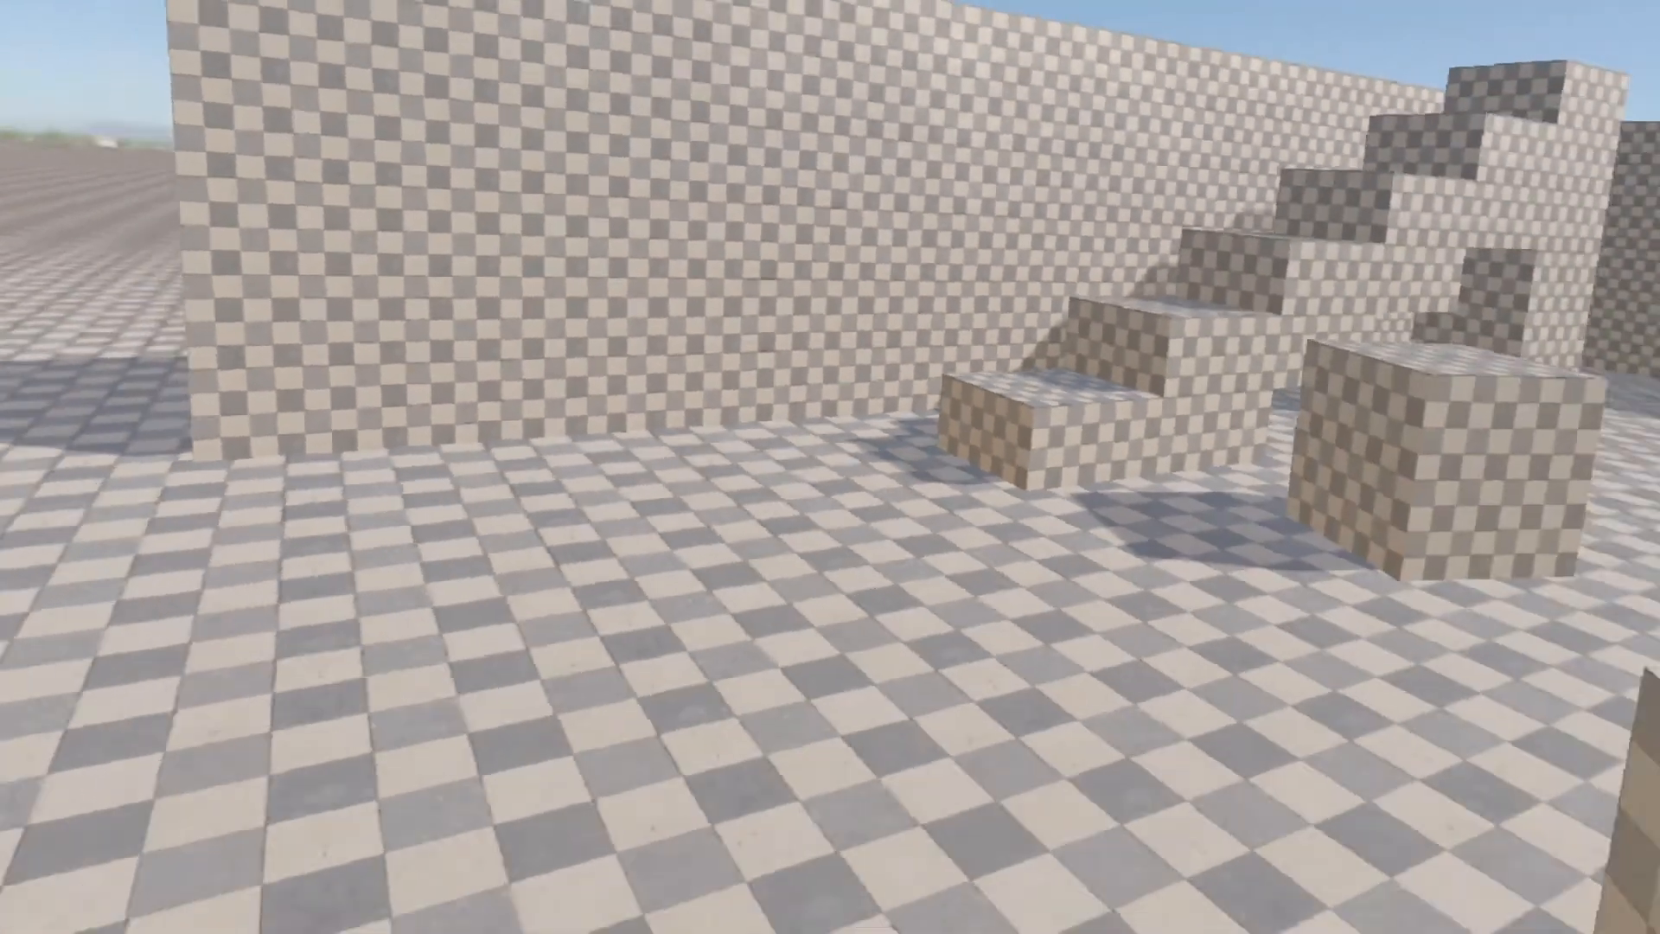
mouse_move(830, 467)
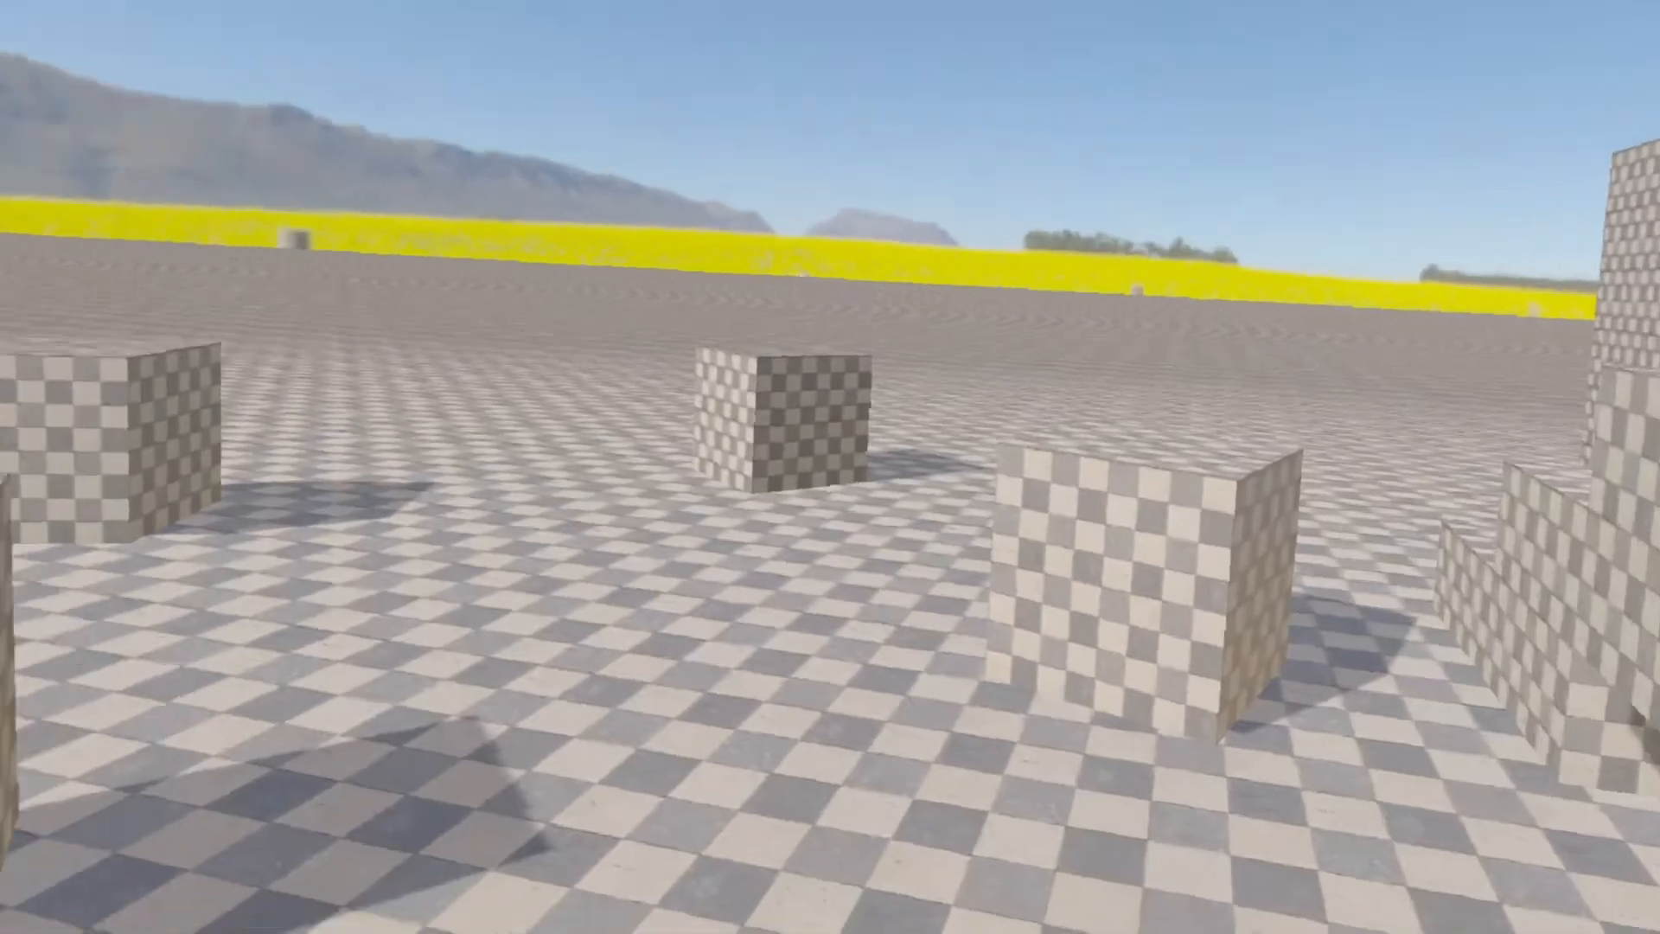
mouse_move(830, 467)
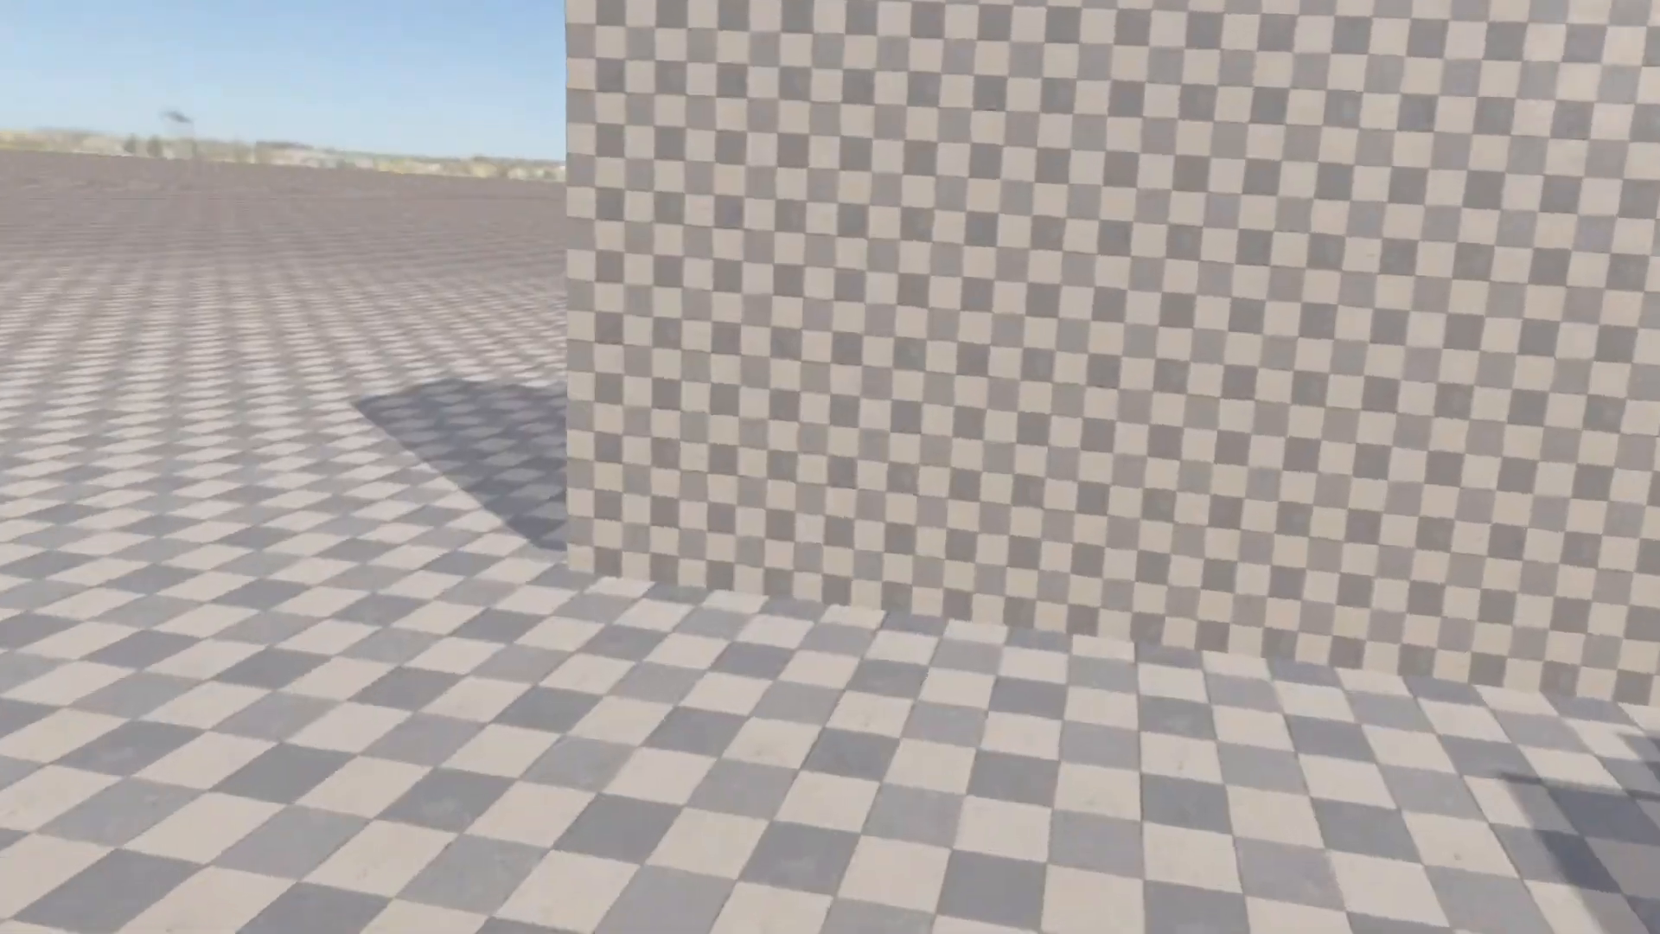